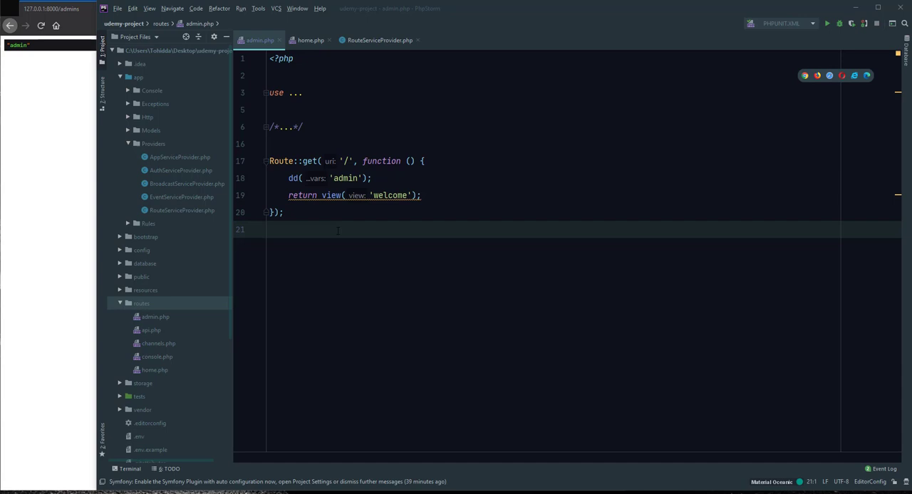
# - Close the home.php and RouteServiceProvider.php tabs and expand database > migrations in the Project tree
pyautogui.click(311, 40)
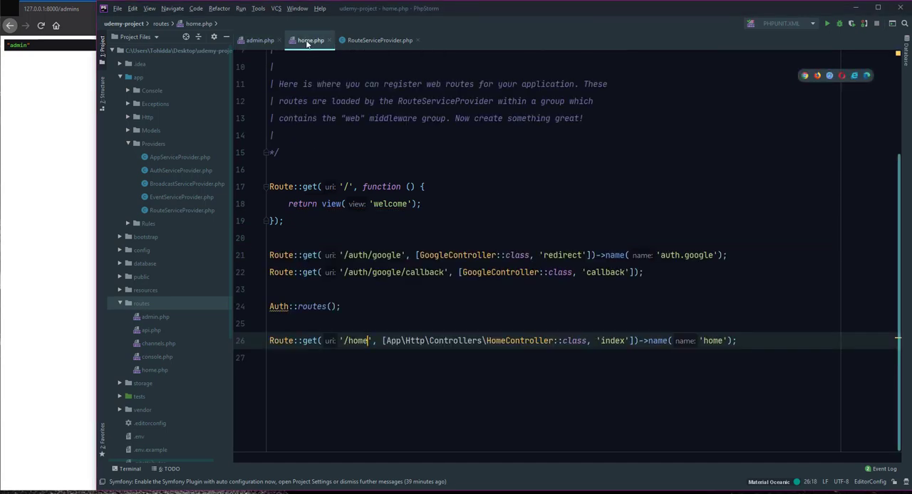
pyautogui.click(259, 40)
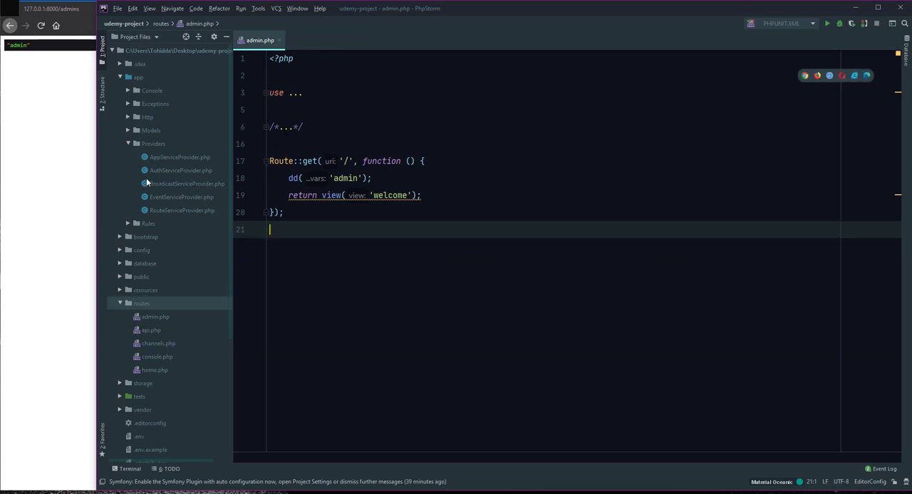
pyautogui.click(146, 264)
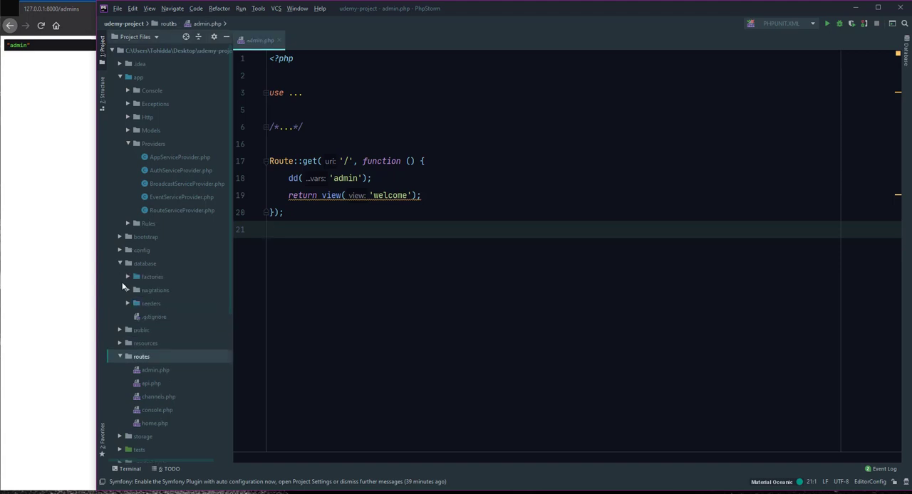
pyautogui.click(128, 291)
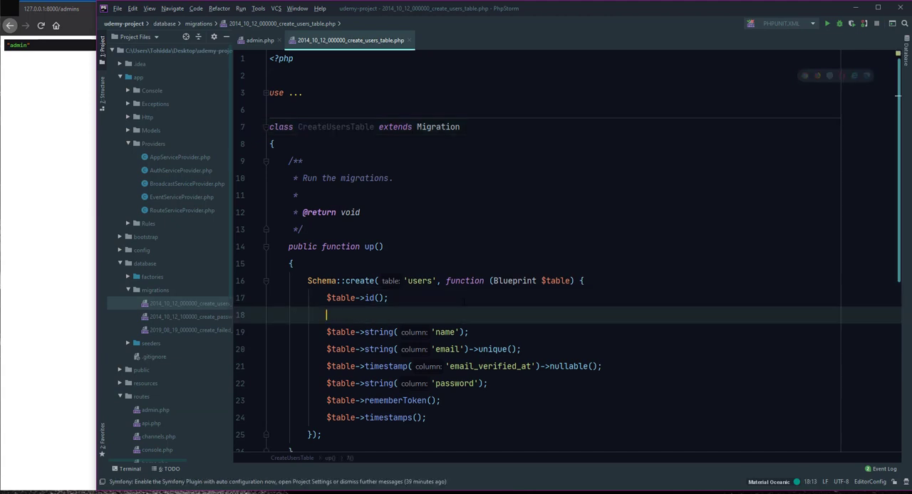
# - Add $table->boolean('admin')->default(0) and $table->boolean('staff')->default(0) after id() in the users migration
pyautogui.write('@')
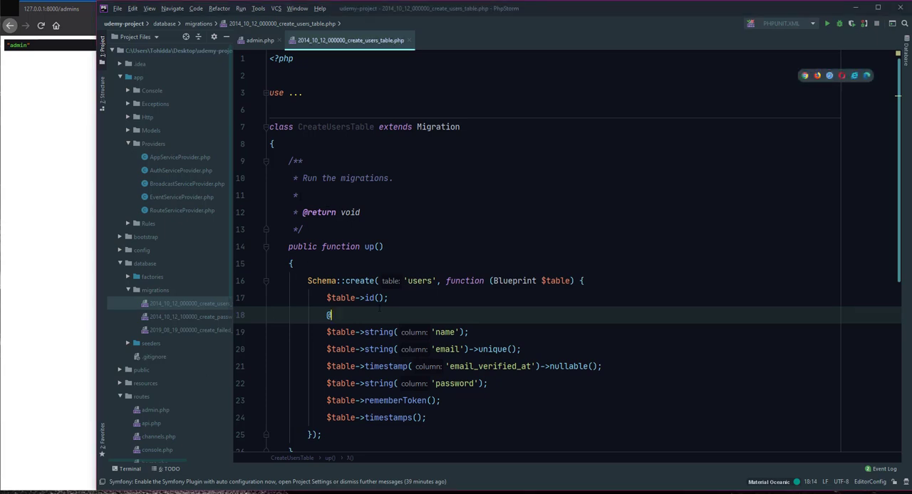
pyautogui.write('$table->')
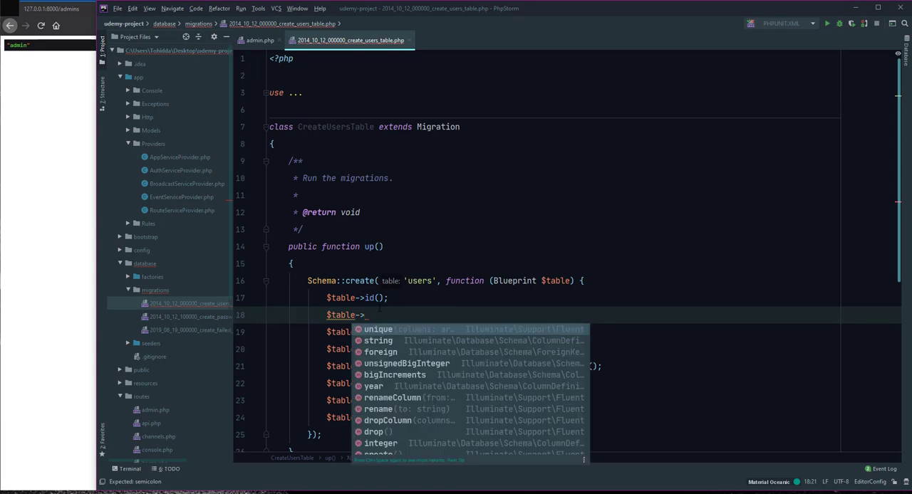
pyautogui.write("boolean('")
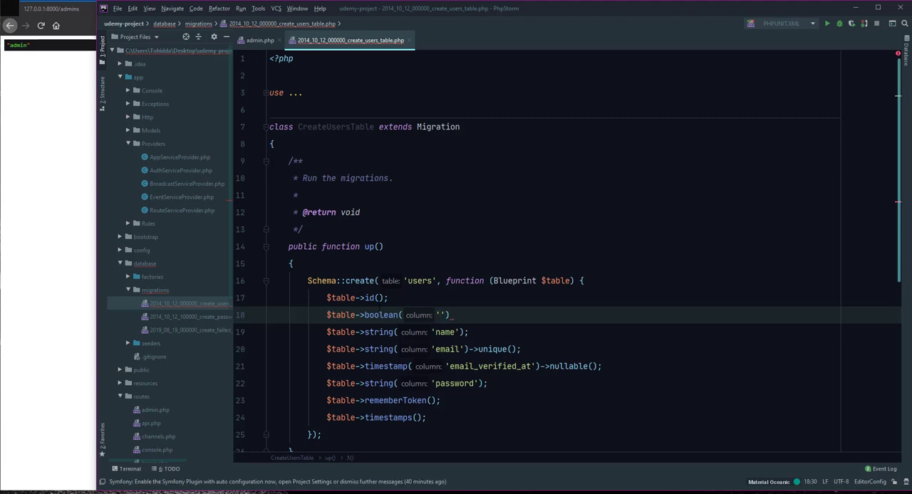
pyautogui.write('admin')
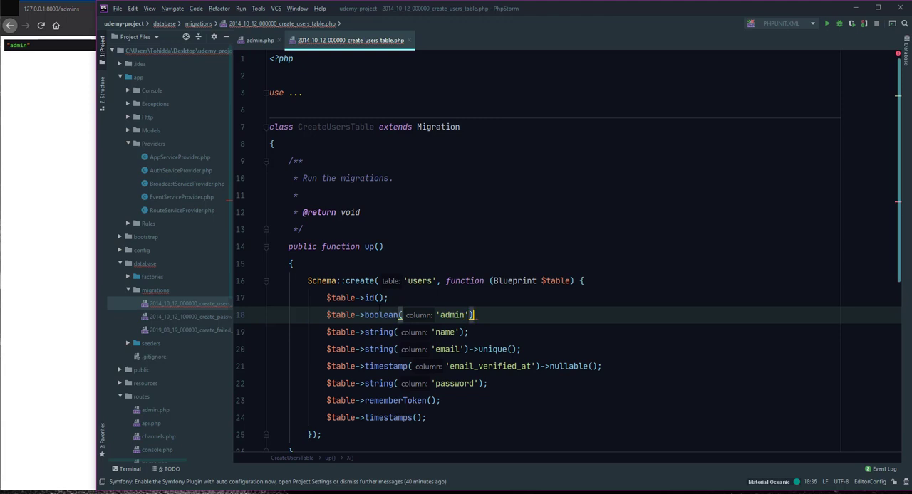
pyautogui.write('->default(0')
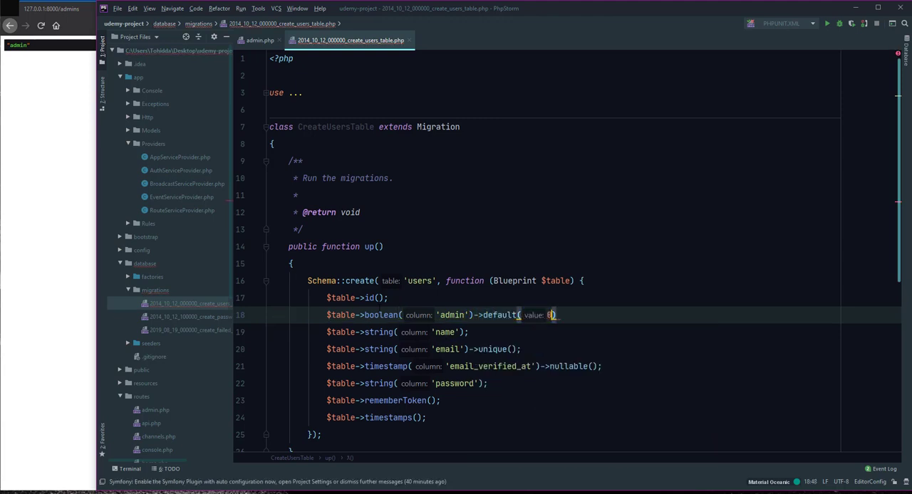
pyautogui.write(');')
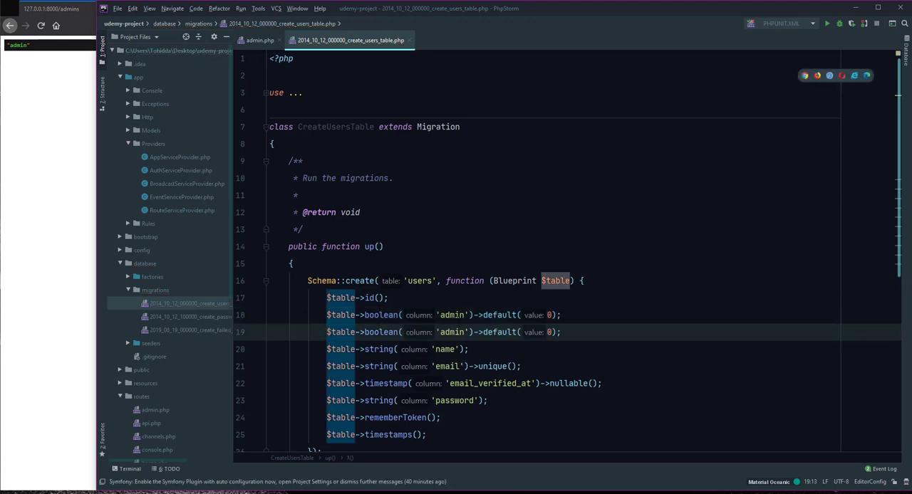
pyautogui.write('st')
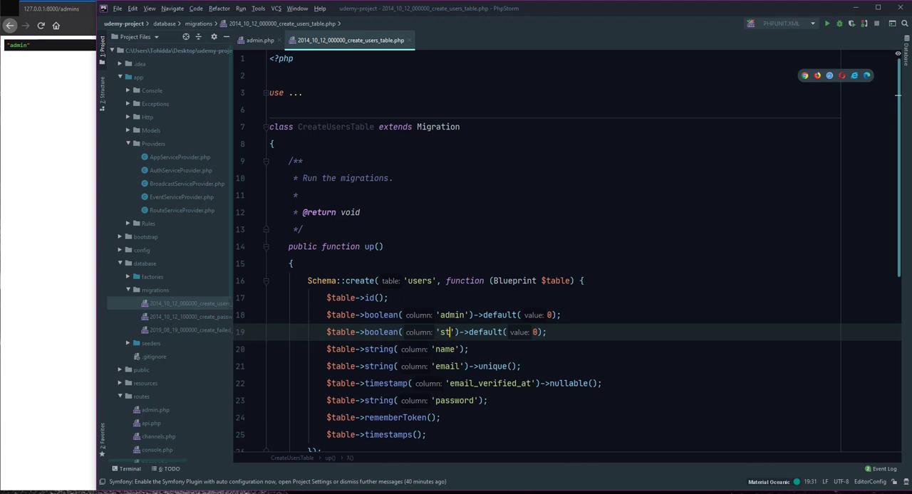
pyautogui.write('aff')
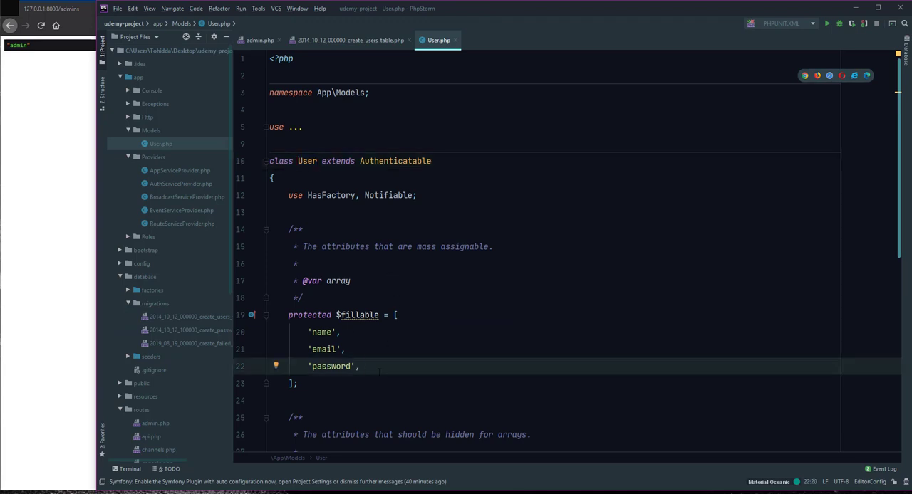
# - Append 'staff' and 'admin' after 'password' in the User model's $fillable array
pyautogui.write("'password',")
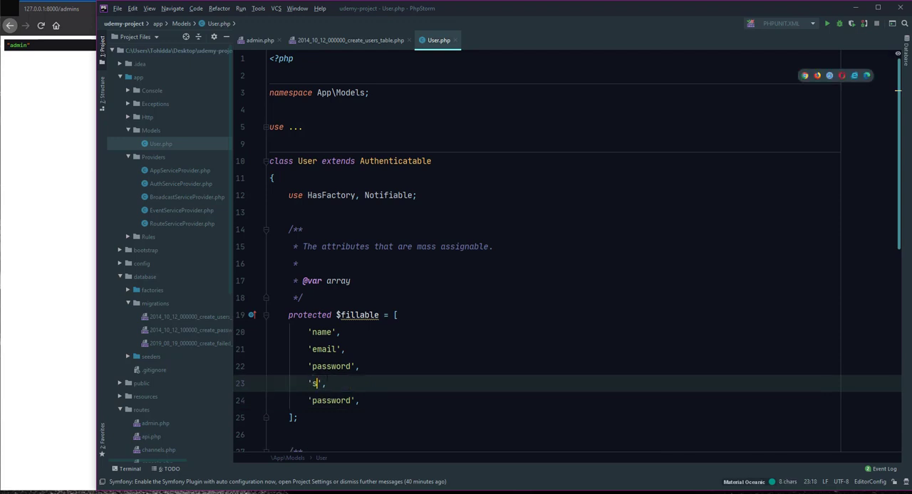
pyautogui.write('taff')
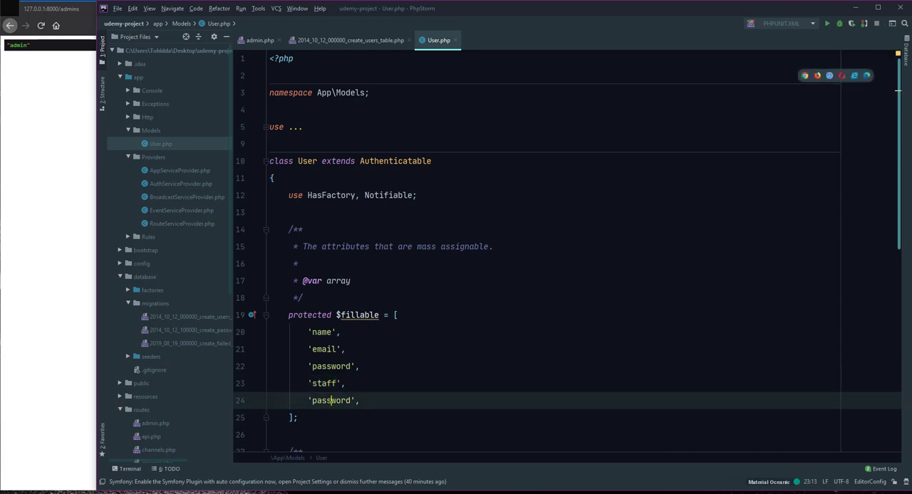
pyautogui.write("admin',")
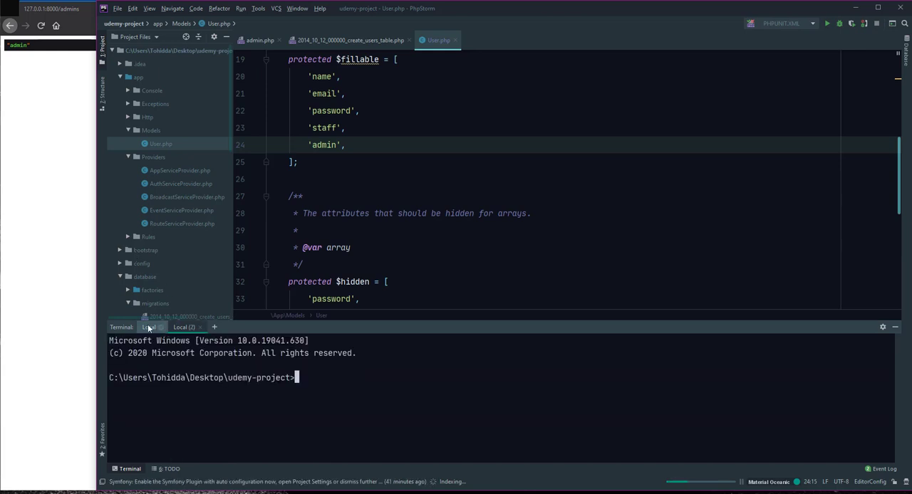
# - Run php artisan migrate:fresh in the local terminal session
pyautogui.click(154, 328)
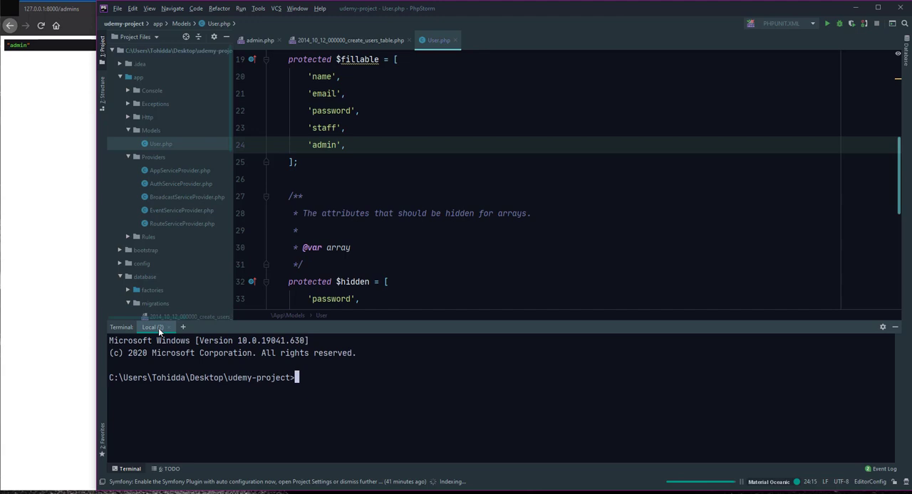
pyautogui.write('php')
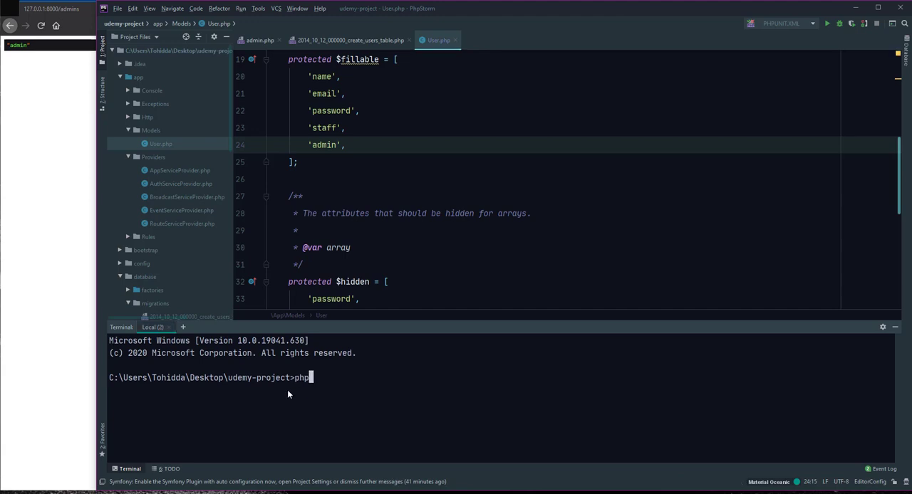
pyautogui.write('artisan')
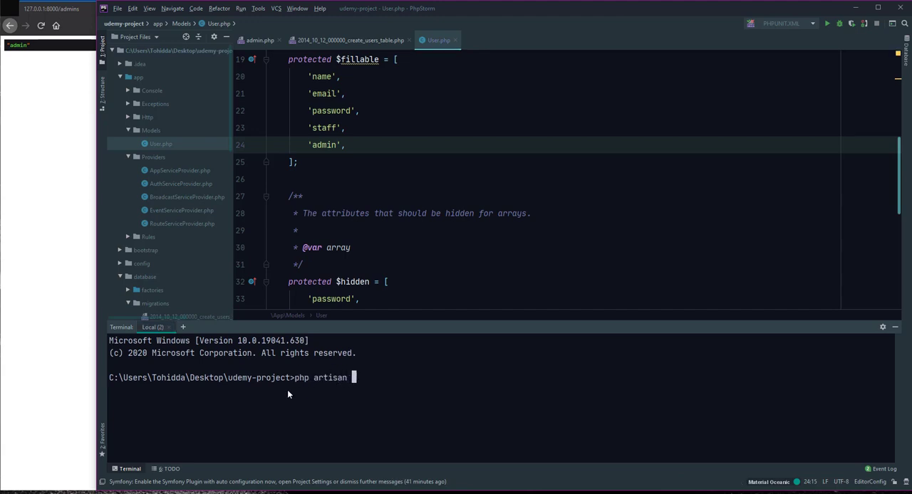
pyautogui.write('migrate')
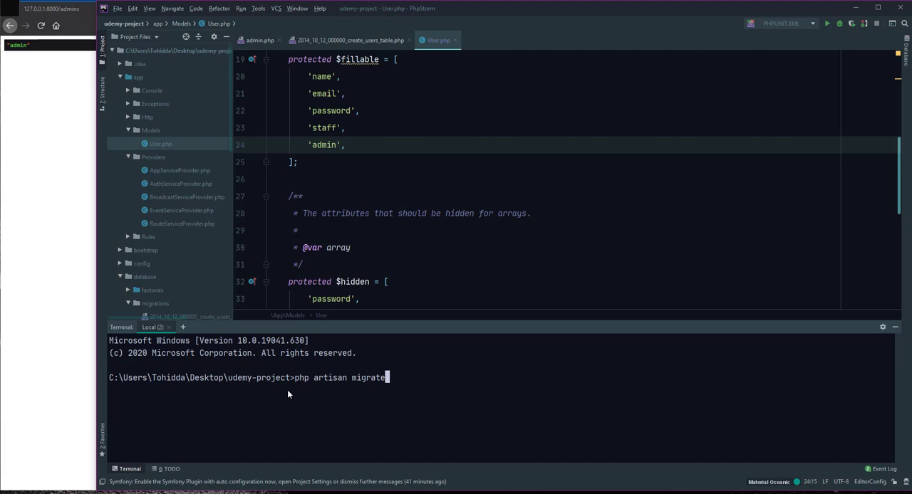
pyautogui.write(':fresh')
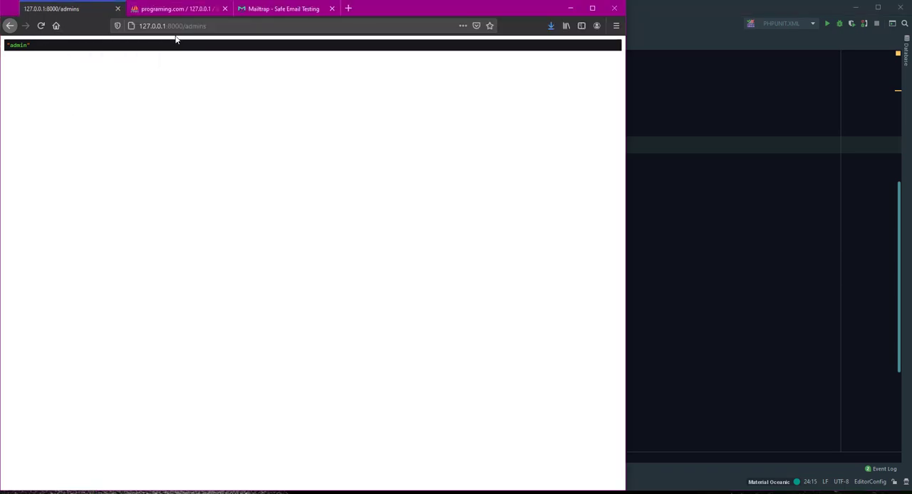
# - View the users table columns in phpMyAdmin, then return to the app's admin page
pyautogui.click(178, 9)
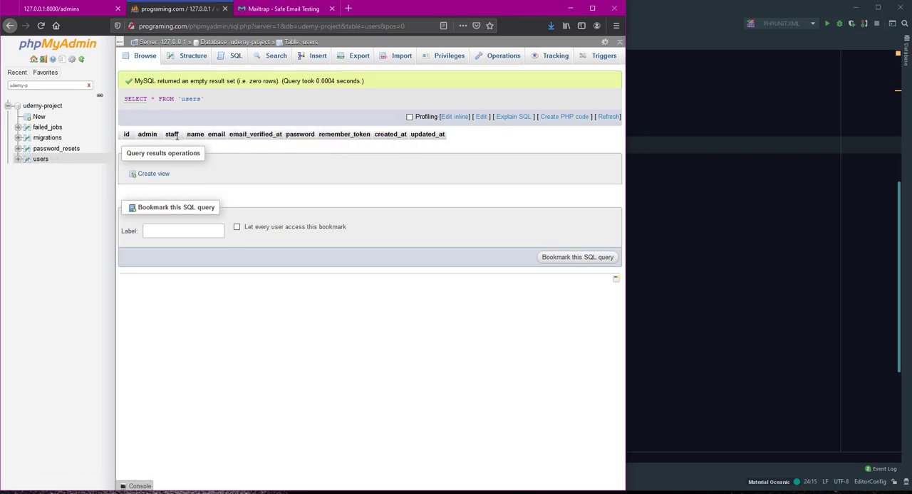
pyautogui.moveTo(208, 140)
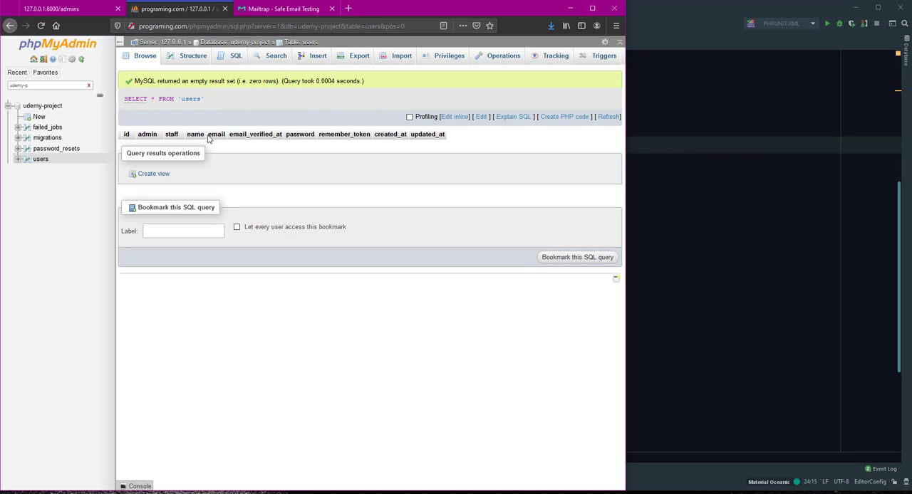
pyautogui.click(64, 8)
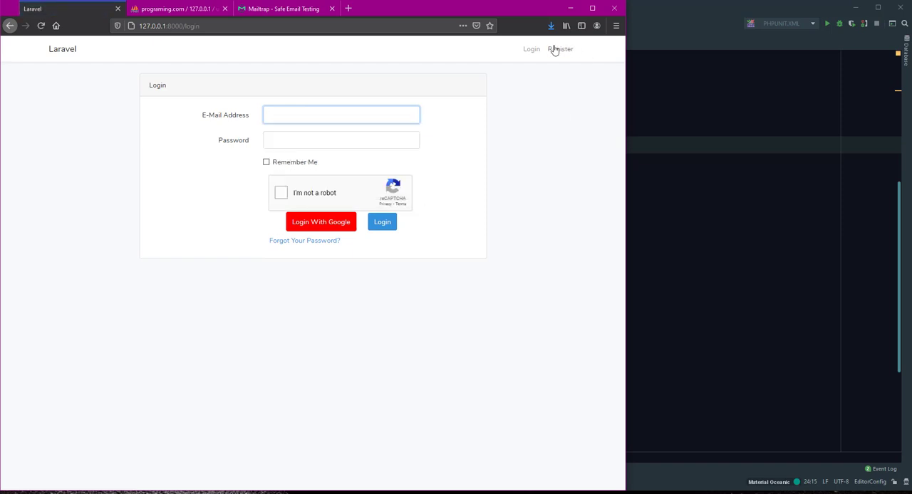
# - Visit the Register form, then follow the Laravel home link to the welcome page
pyautogui.click(560, 48)
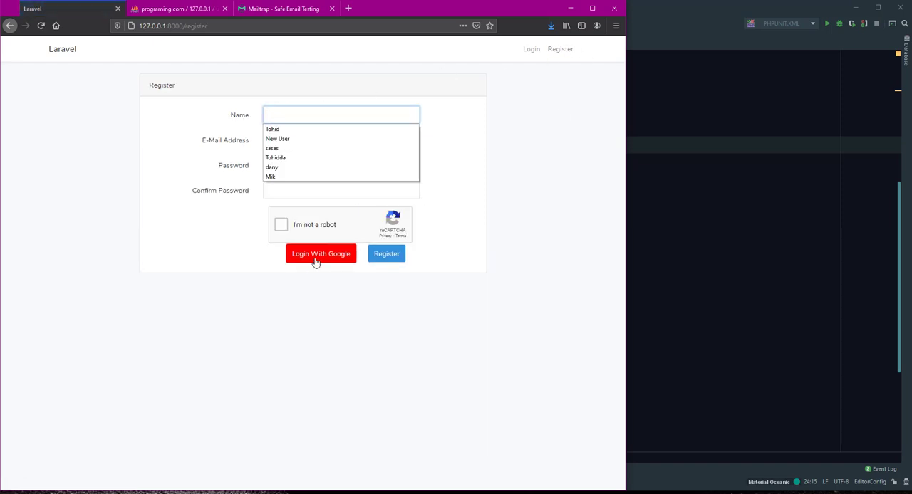
pyautogui.click(320, 254)
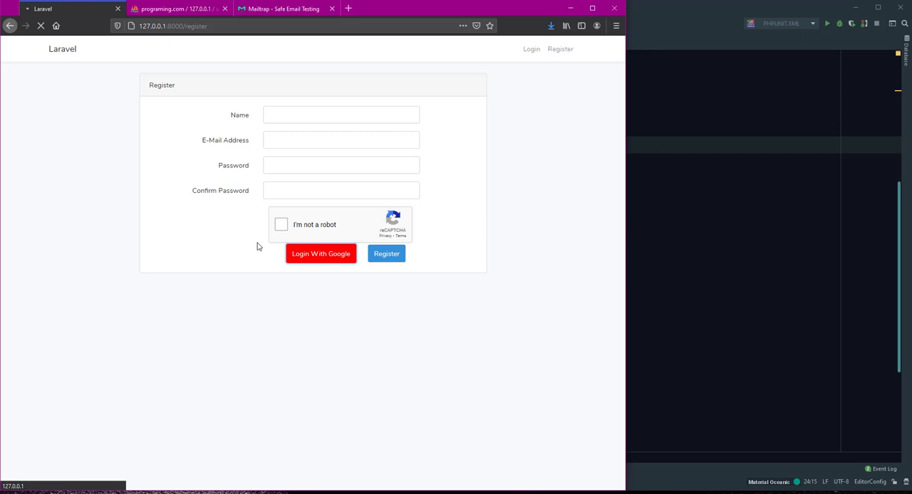
pyautogui.click(386, 254)
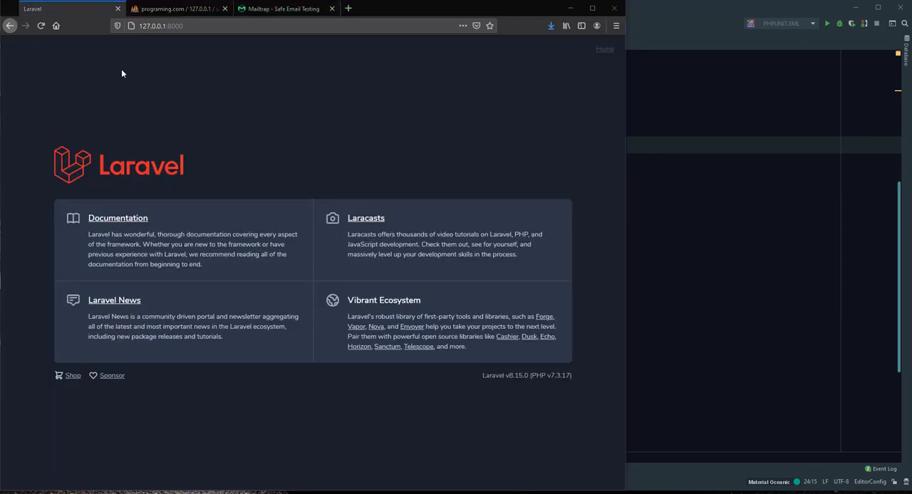
pyautogui.click(164, 25)
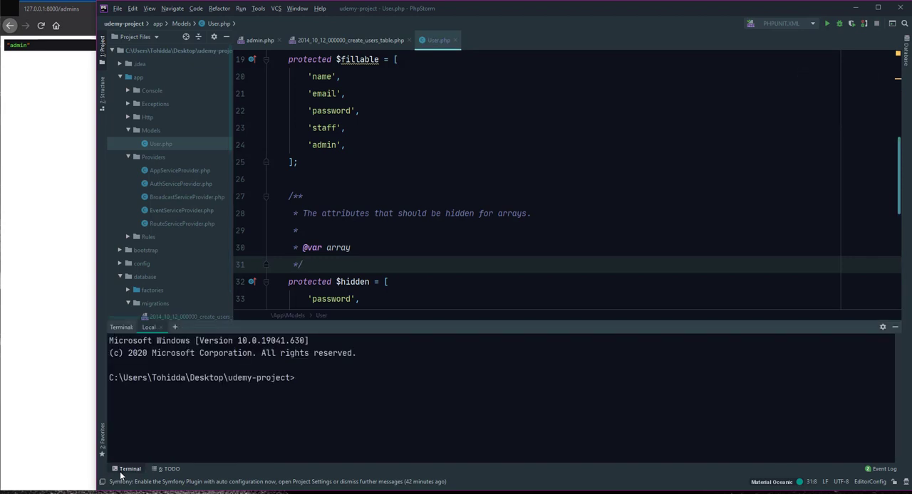
# - Run php artisan make:middleware AdminAuth in the terminal
pyautogui.write('ph')
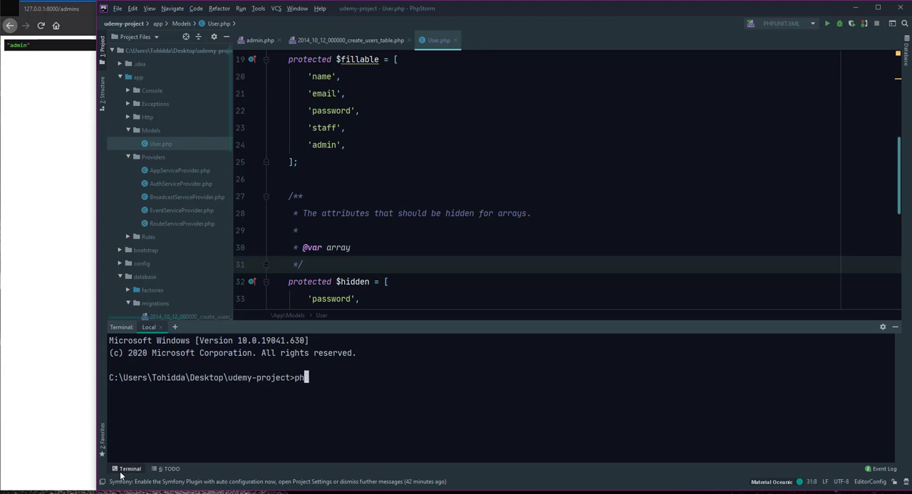
pyautogui.write('artis')
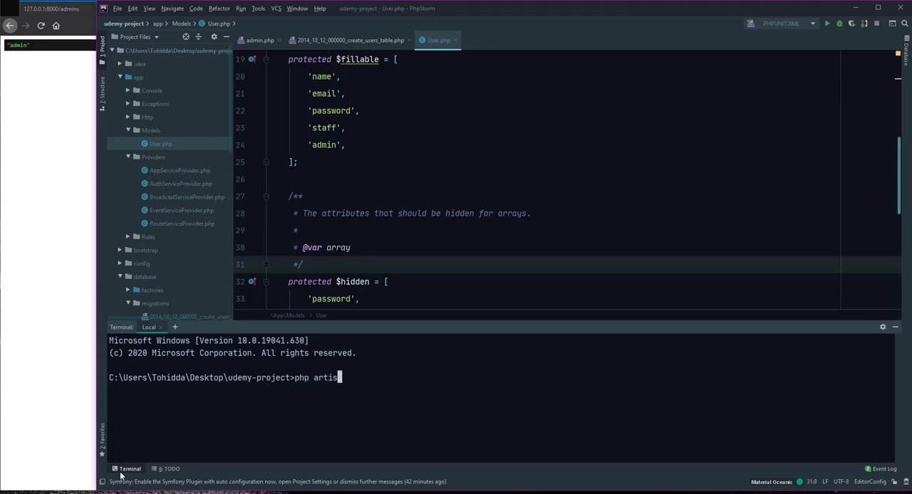
pyautogui.write('an')
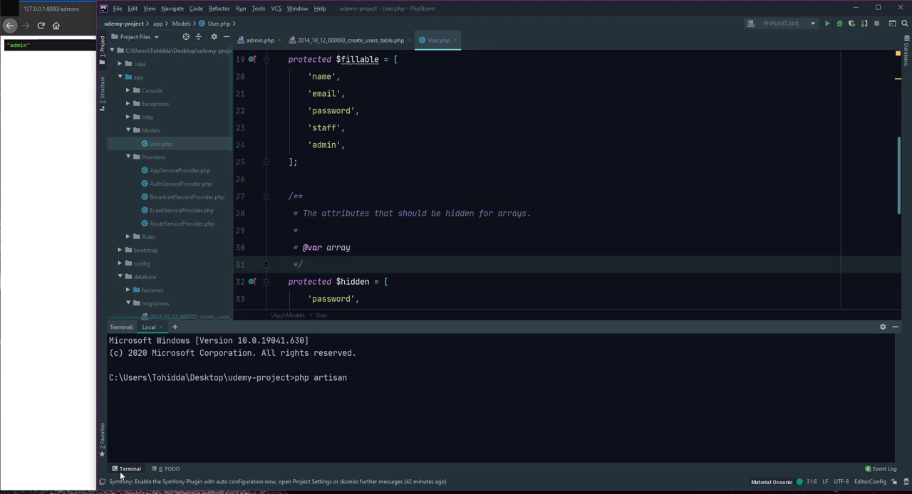
pyautogui.write('mk')
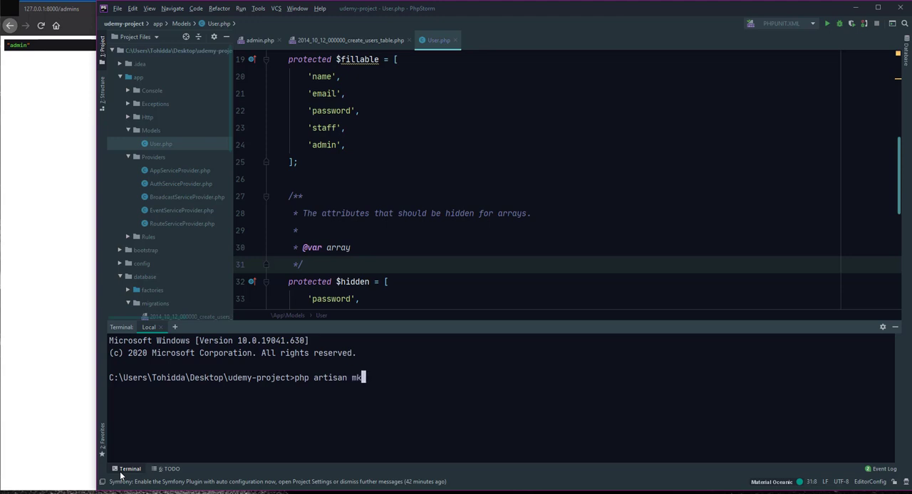
pyautogui.write('ake:mi')
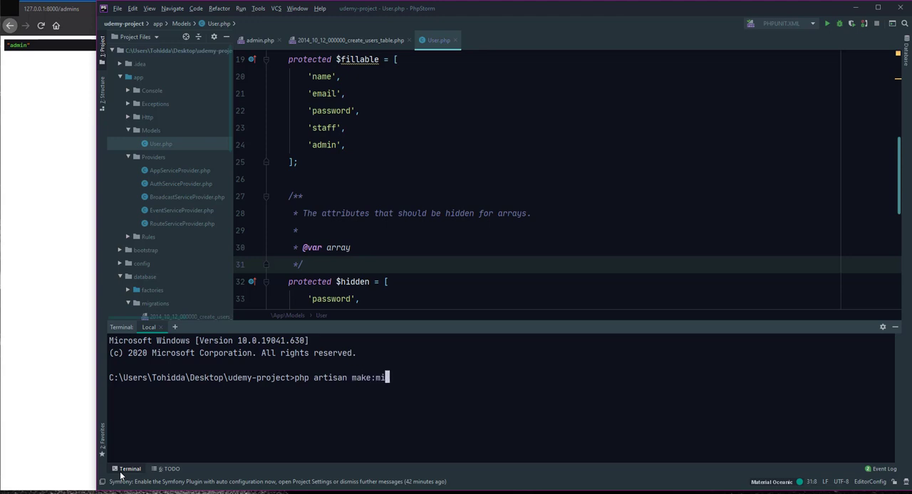
pyautogui.write('dd')
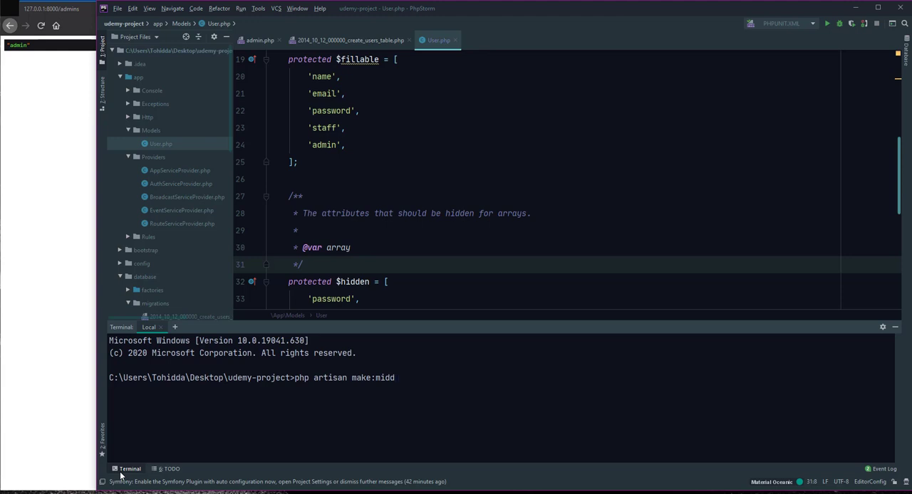
pyautogui.write('leware')
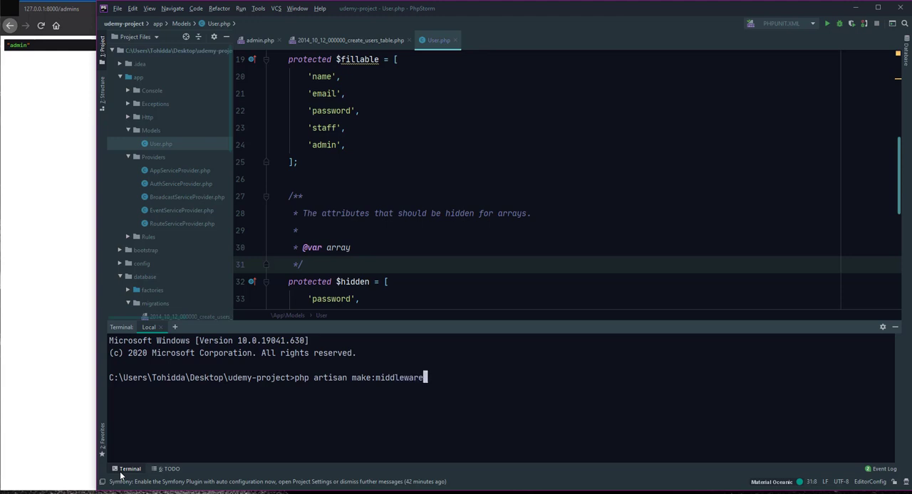
pyautogui.write('Ad')
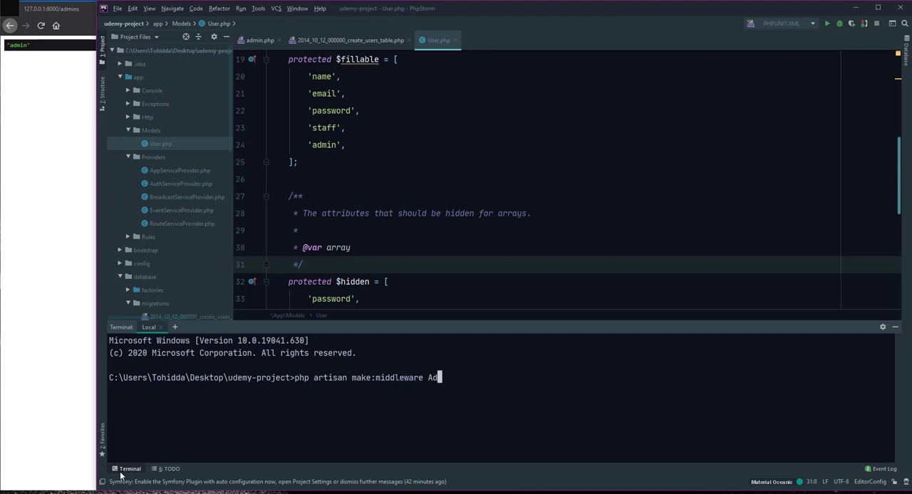
pyautogui.write('min')
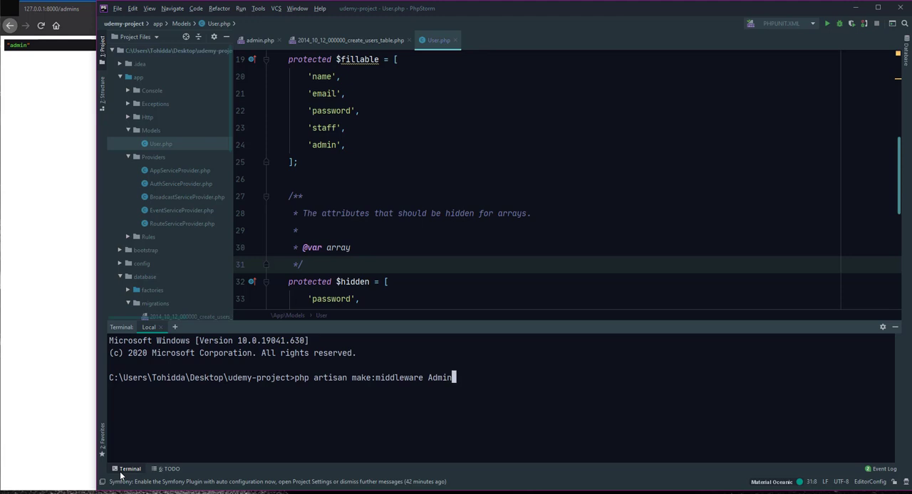
pyautogui.write('Auth')
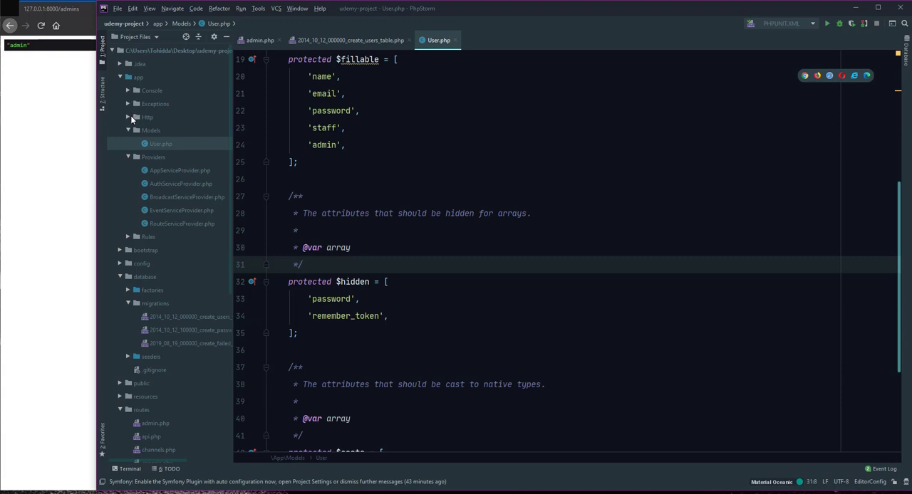
# - Expand app > Http > Middleware and open the new AdminAuth.php file
pyautogui.click(147, 117)
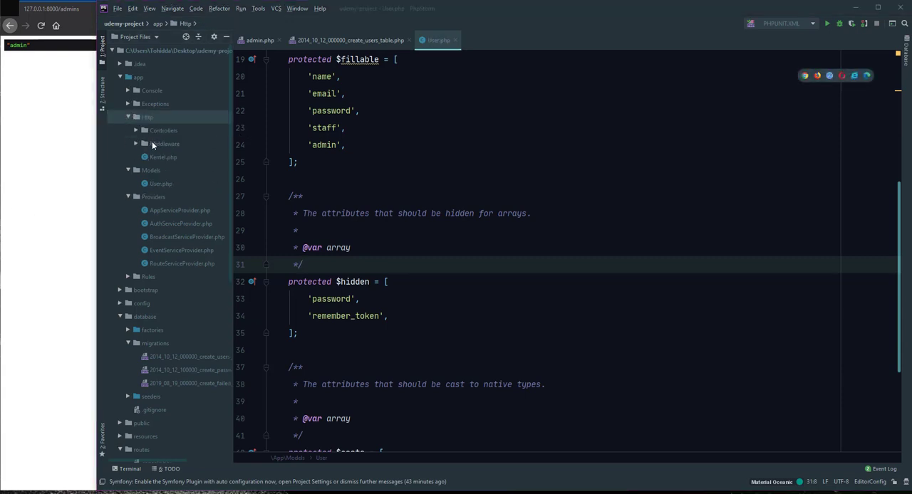
pyautogui.click(144, 143)
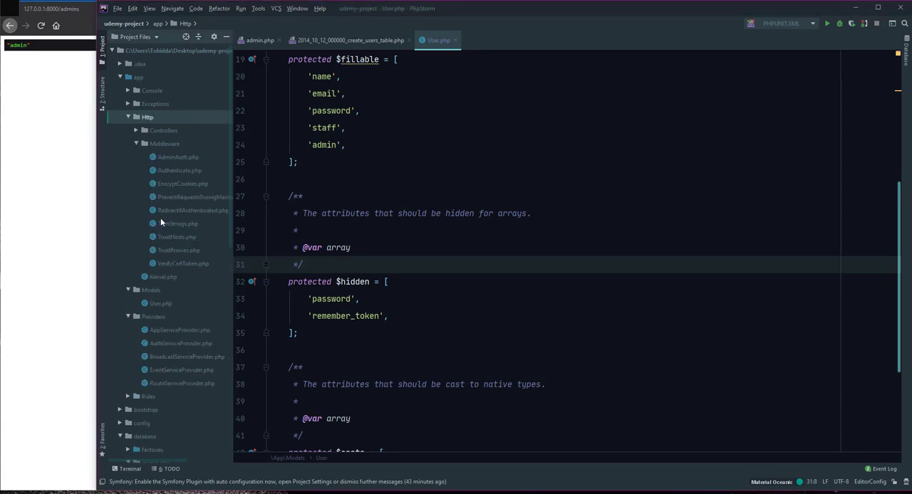
pyautogui.click(179, 157)
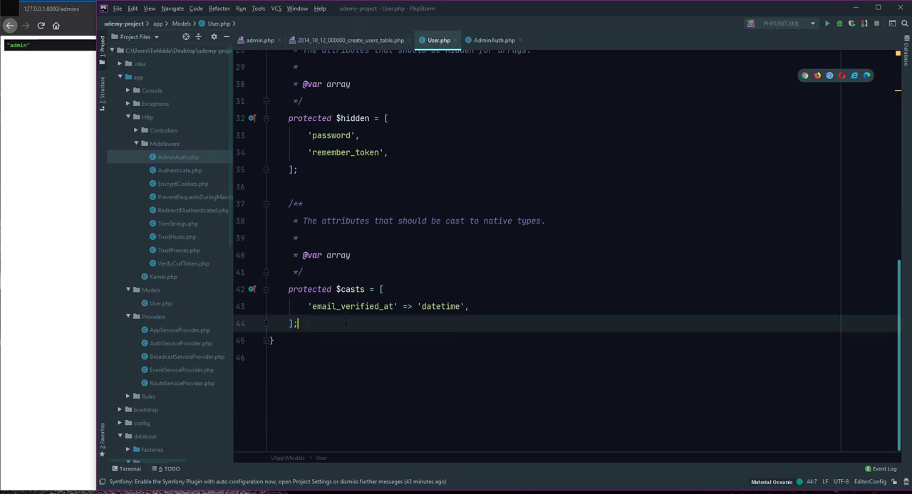
# - Add public function isAdmin() returning $this->admin below $casts in User.php
pyautogui.write('public function (')
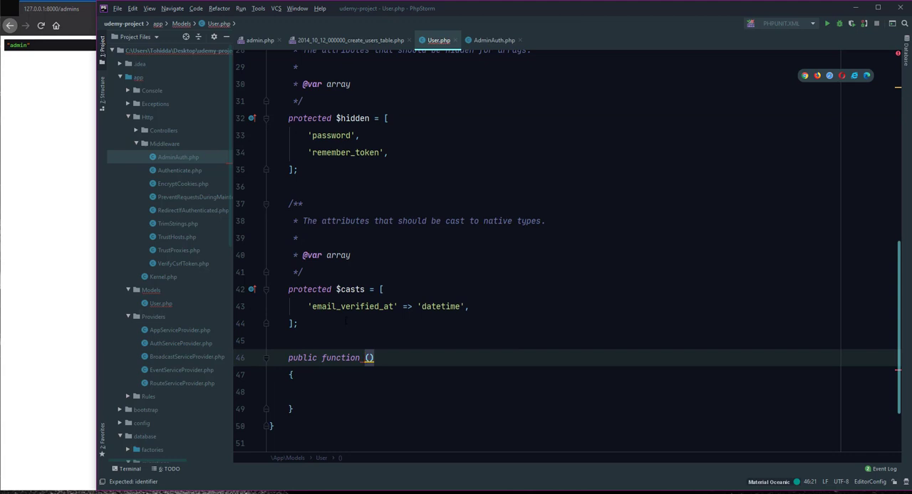
pyautogui.write('isAdmin')
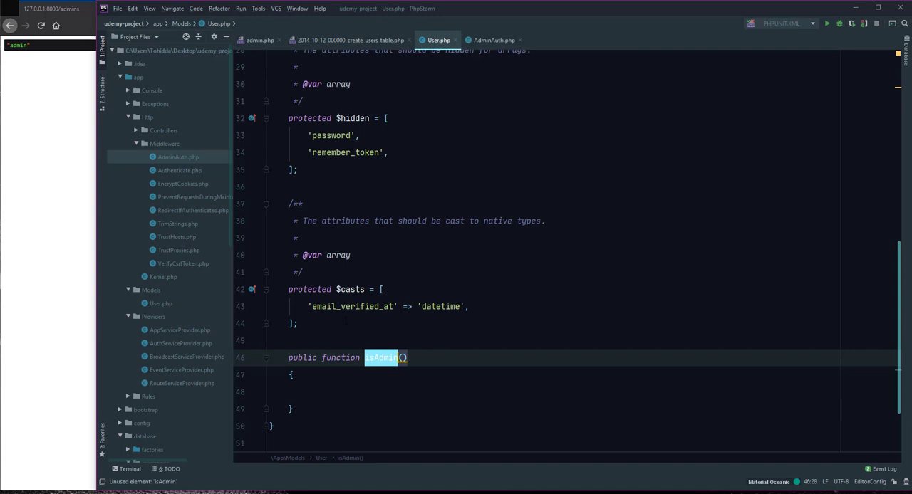
pyautogui.write('re')
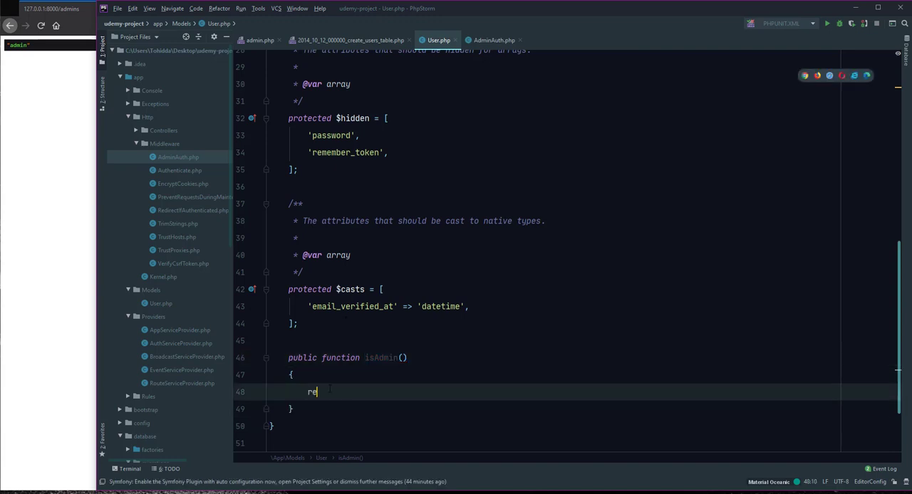
pyautogui.write('turn')
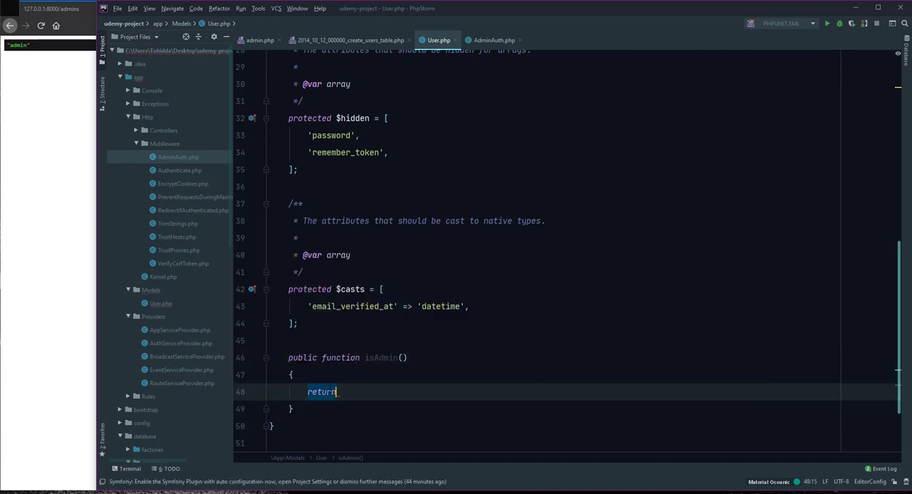
pyautogui.write('$this')
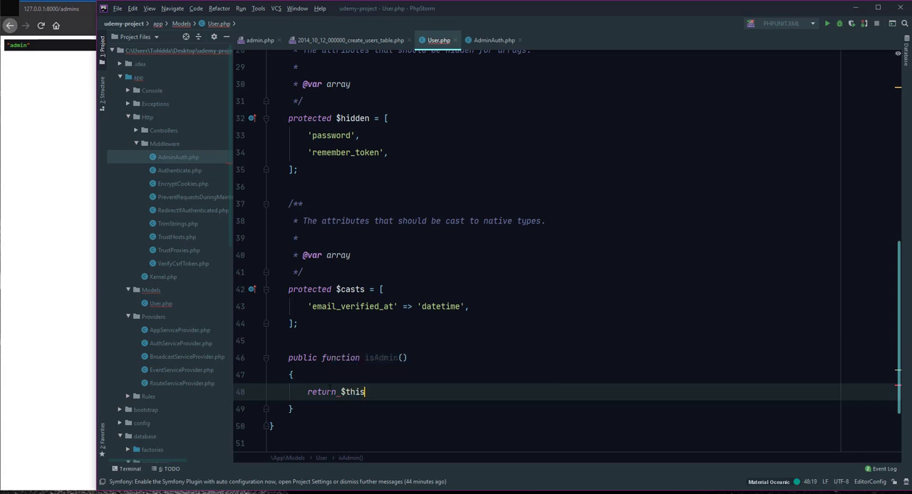
pyautogui.write('->admin;')
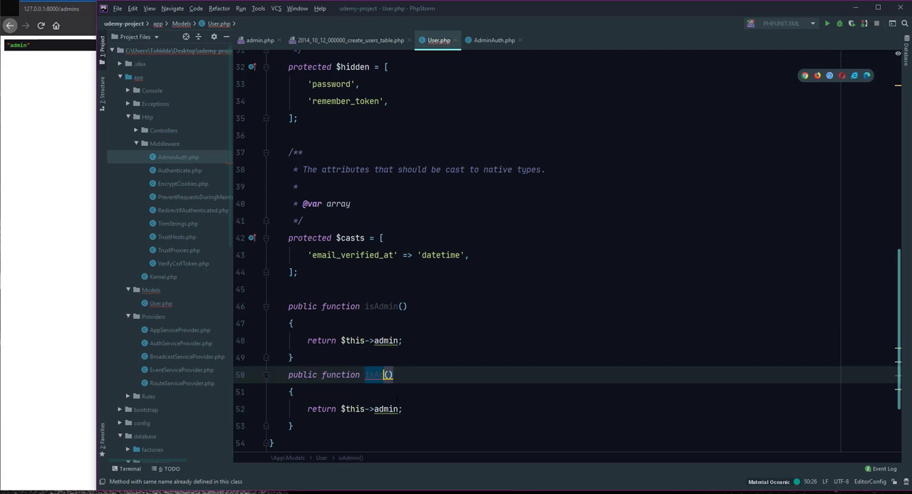
# - Add public function isStaffUser() returning $this->staff
pyautogui.write('is')
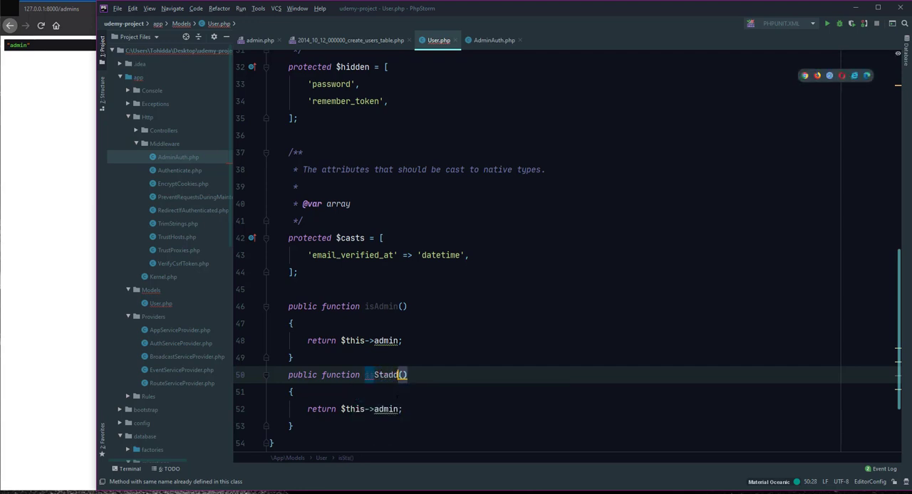
pyautogui.write('isStaff')
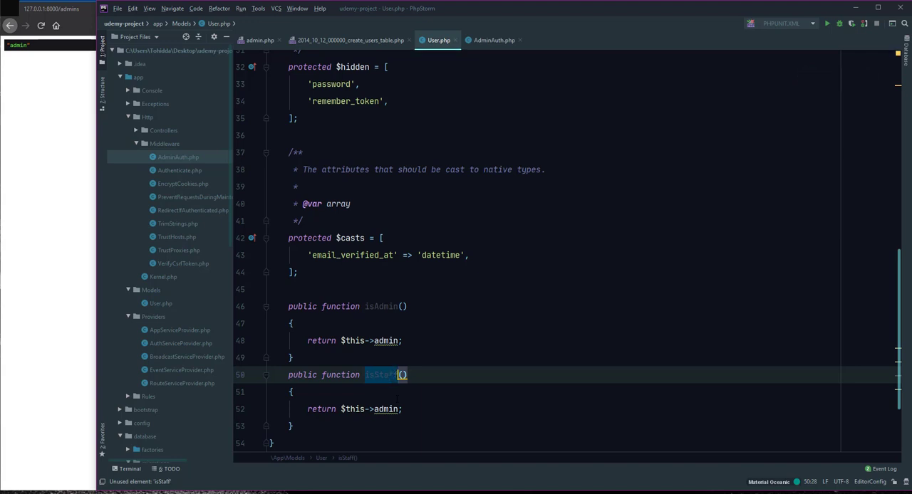
pyautogui.write('User')
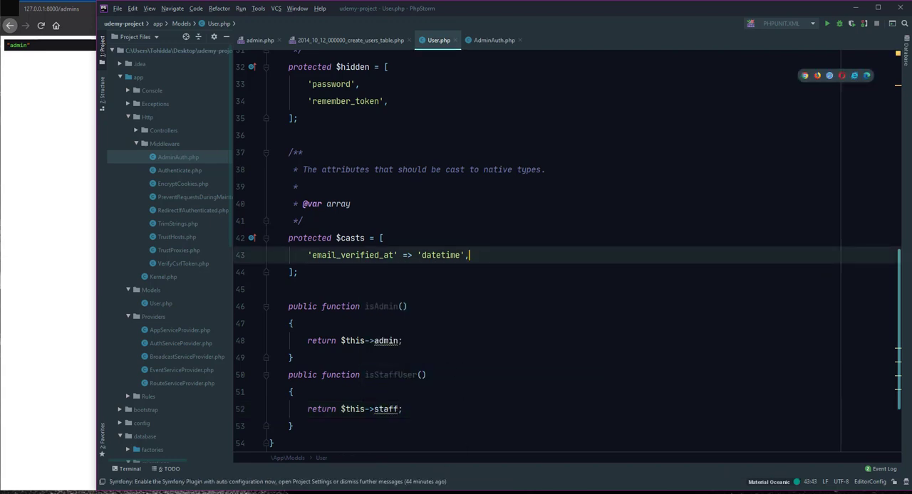
# - In AdminAuth handle(), wrap the next($request) call in if ($request->user()->isAdmin()), checking the method name in User.php
pyautogui.click(493, 40)
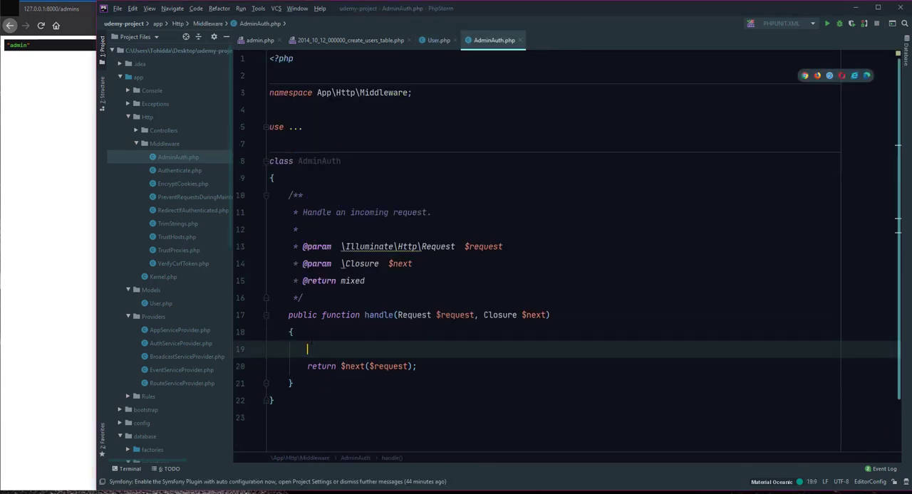
pyautogui.write('@if')
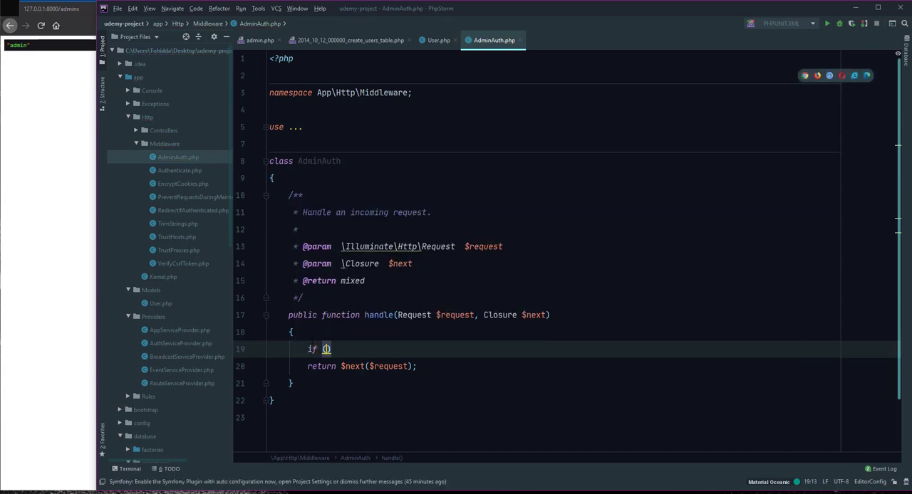
pyautogui.write('($')
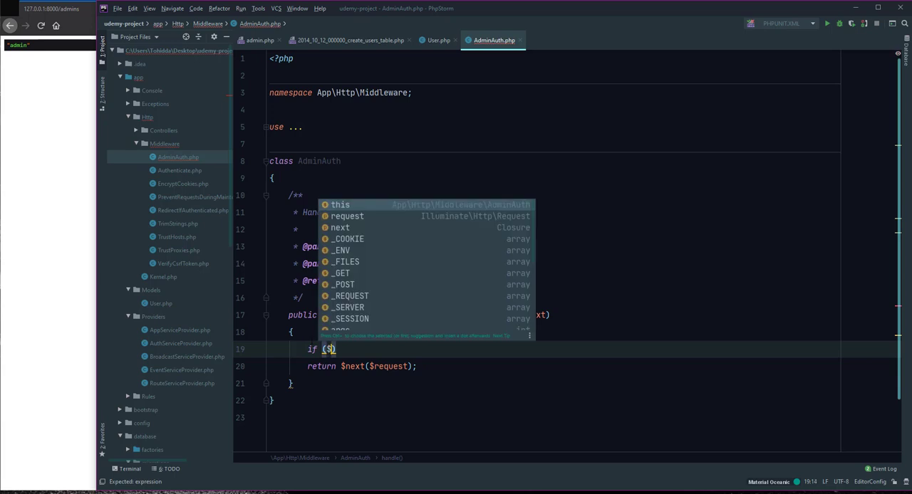
pyautogui.write('$request->')
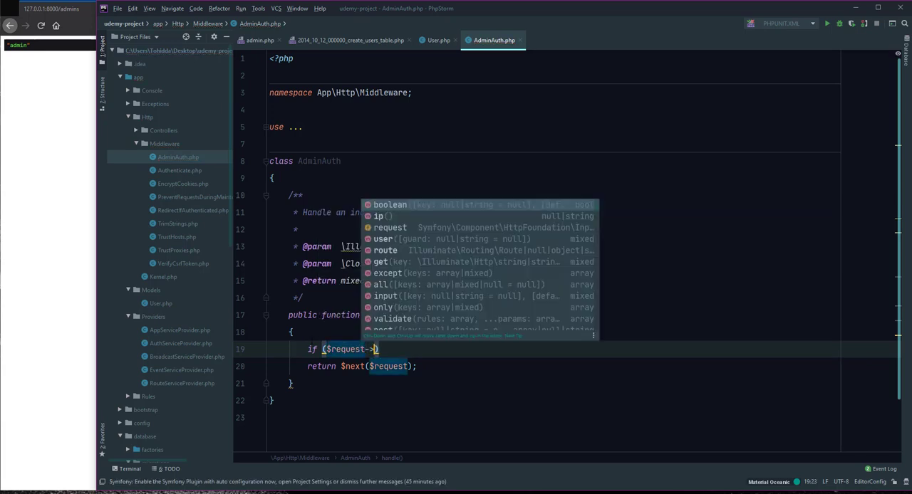
pyautogui.write('user(')
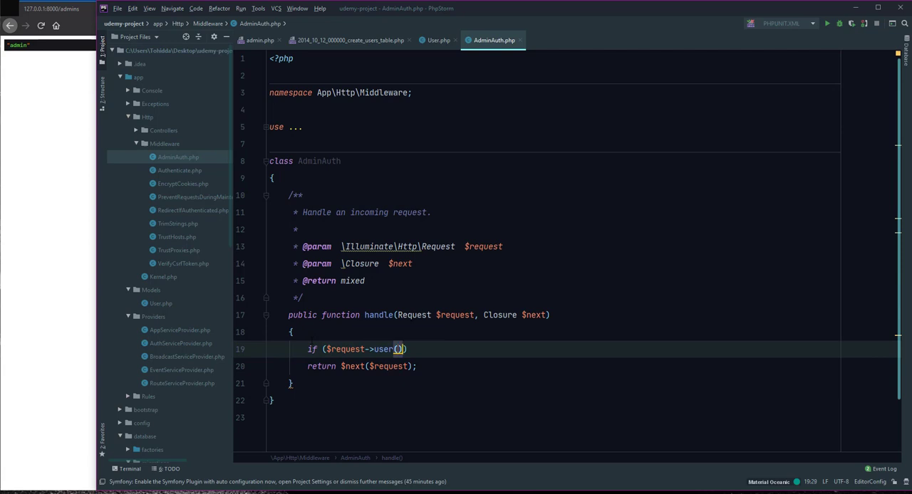
pyautogui.click(439, 40)
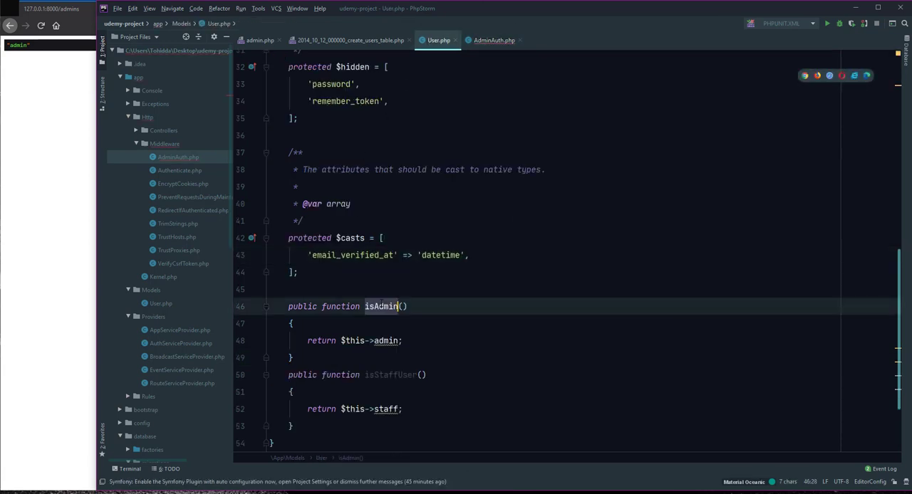
pyautogui.click(493, 40)
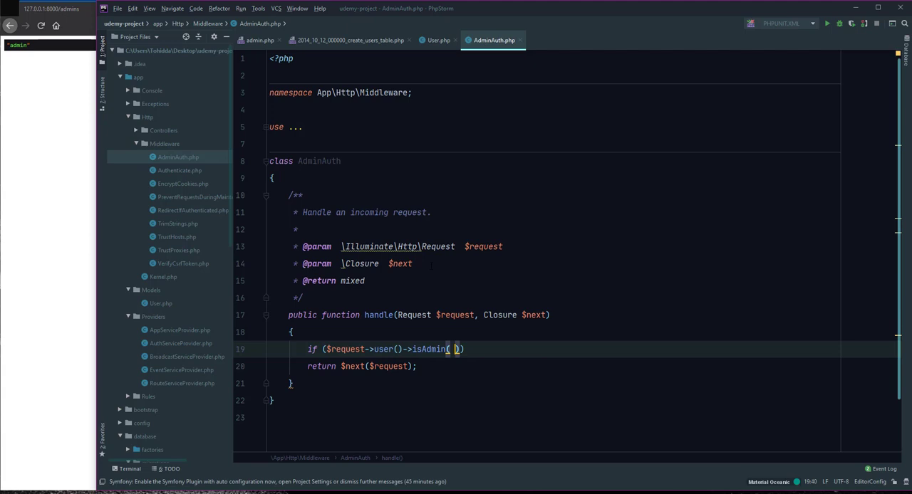
pyautogui.write('" "')
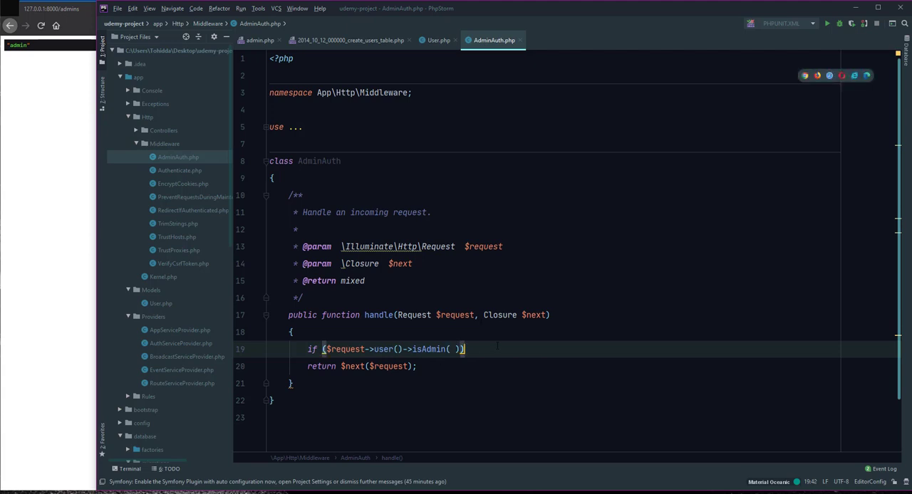
pyautogui.write('{')
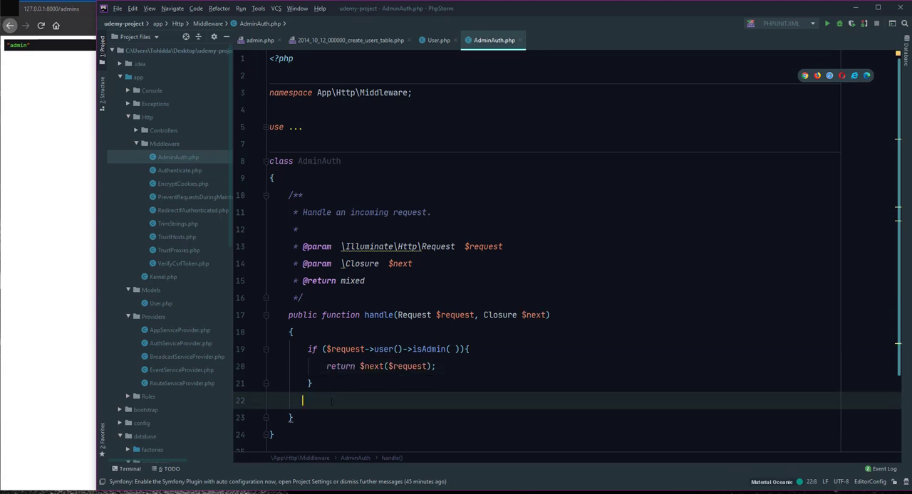
# - After the isAdmin block, add return redirect('/'); for non-admin users
pyautogui.write('return')
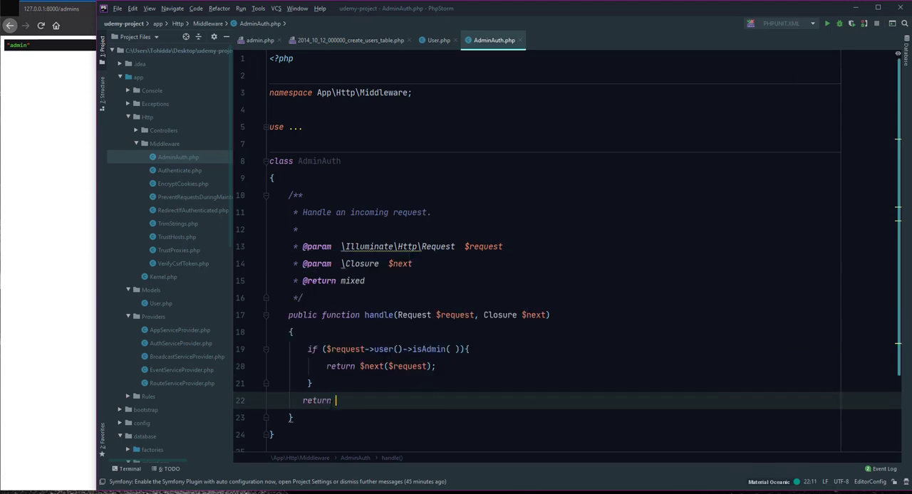
pyautogui.write("redirect('/")
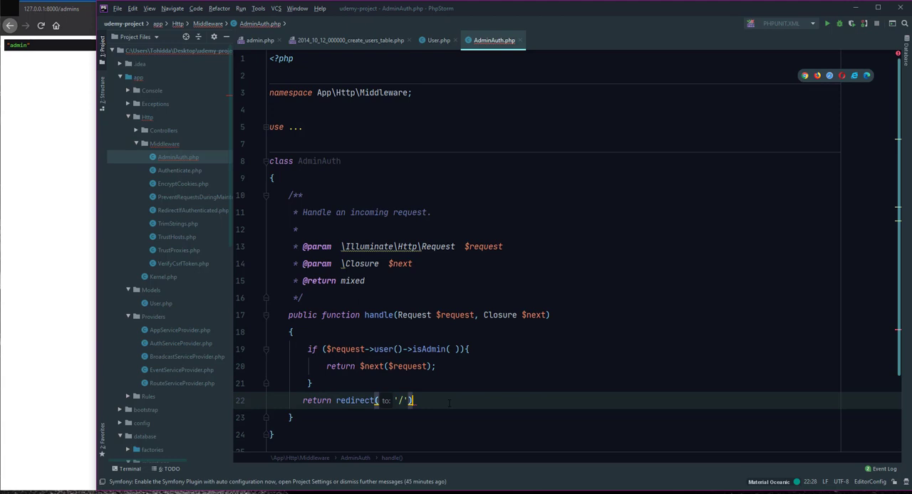
pyautogui.write(';')
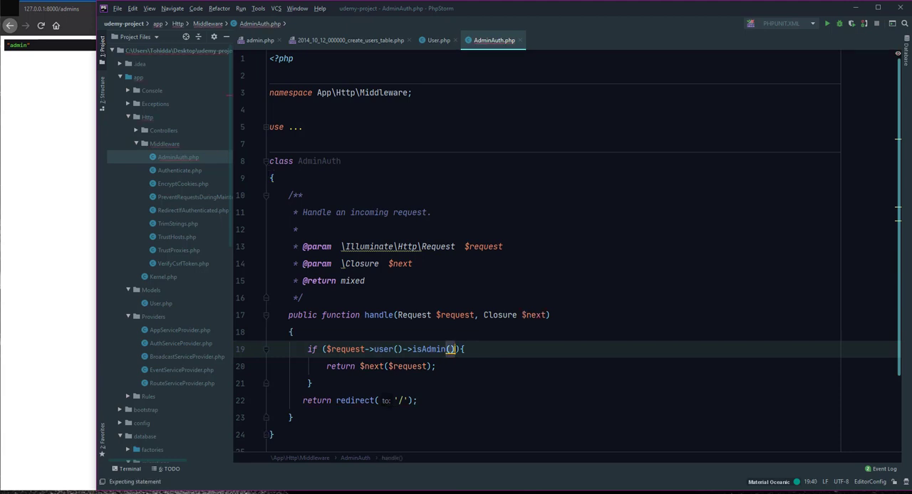
# - Extend the condition with || $request->user()->isStaffUser() after confirming the method name in User.php
pyautogui.write('||')
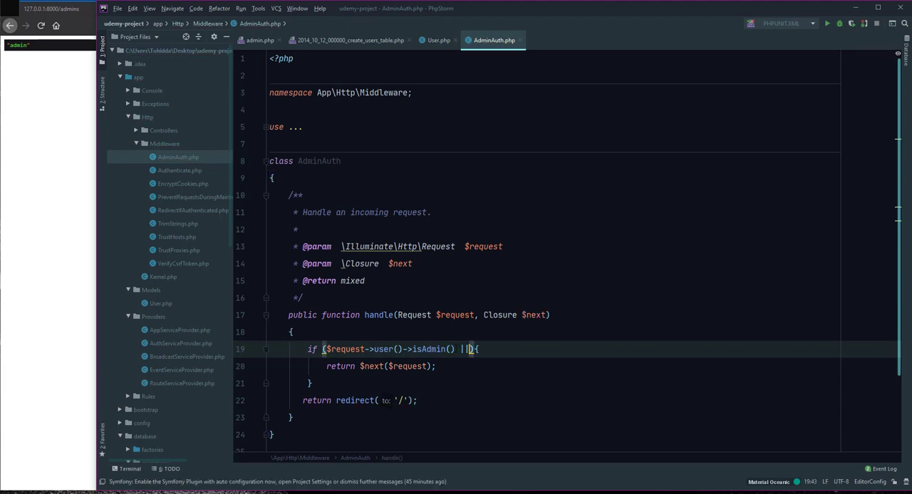
pyautogui.write('$request->')
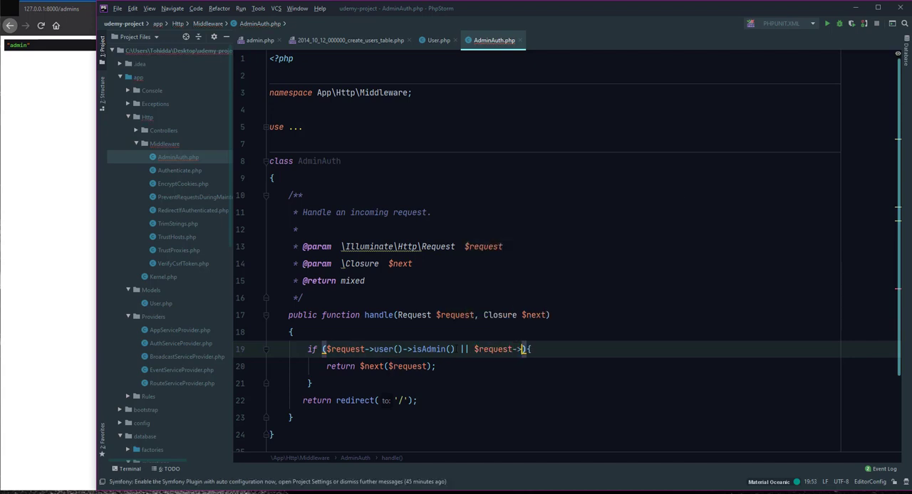
pyautogui.write('user()->')
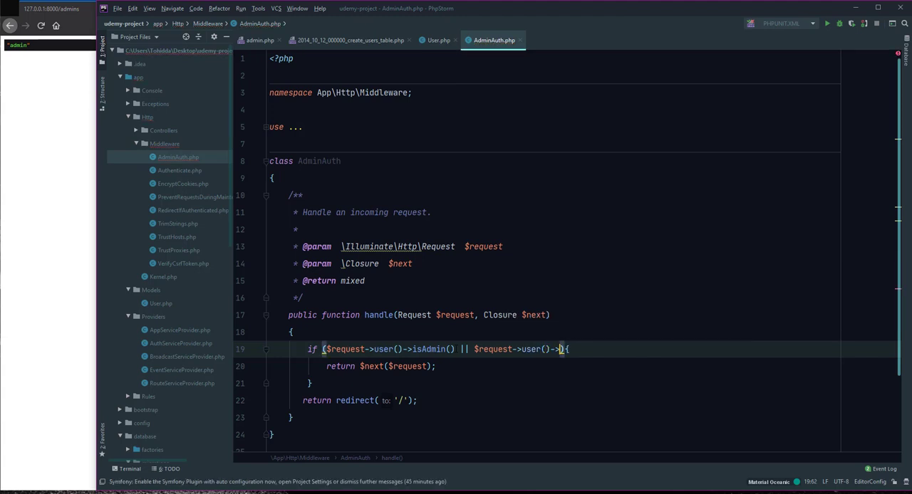
pyautogui.write('is')
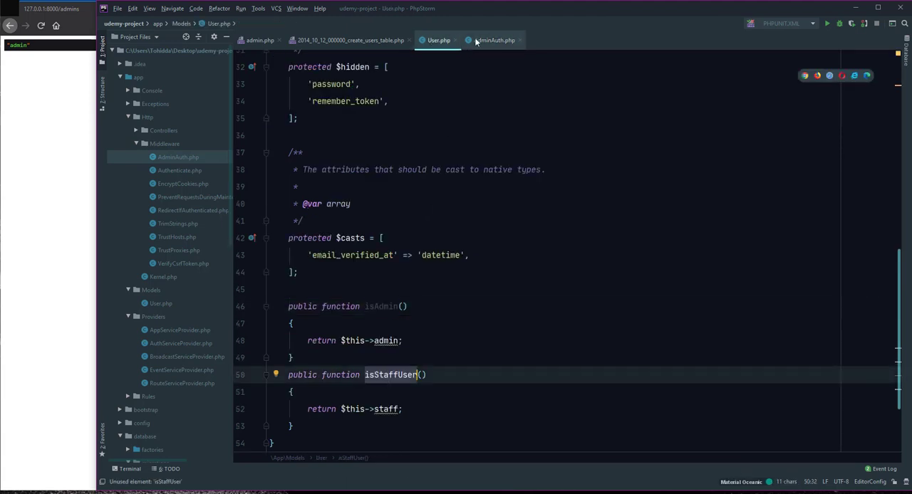
pyautogui.click(493, 40)
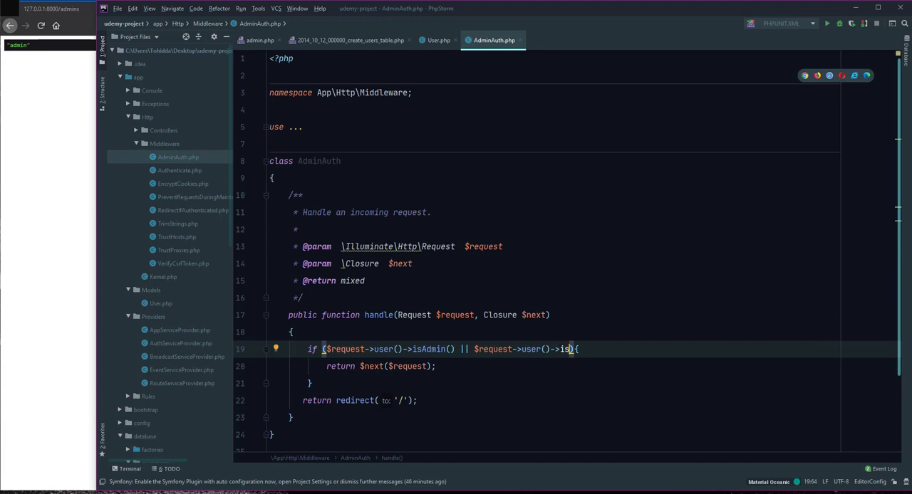
pyautogui.write('taffUser')
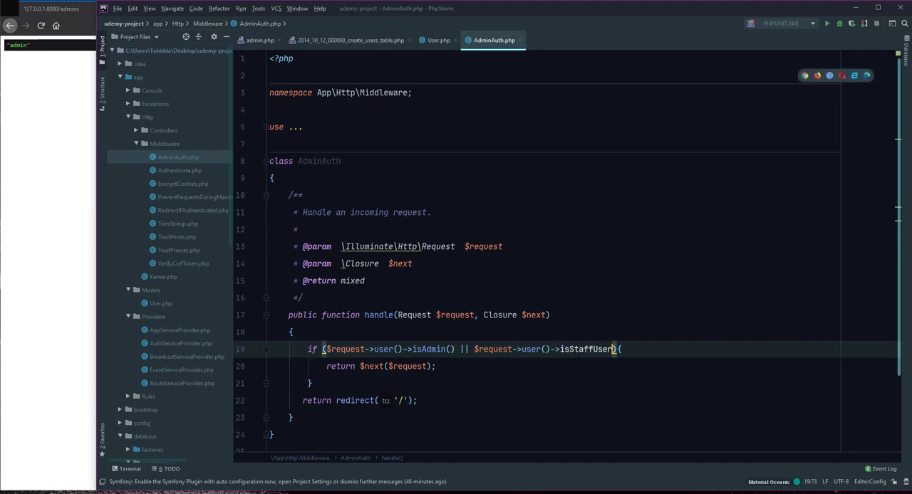
pyautogui.write('()')
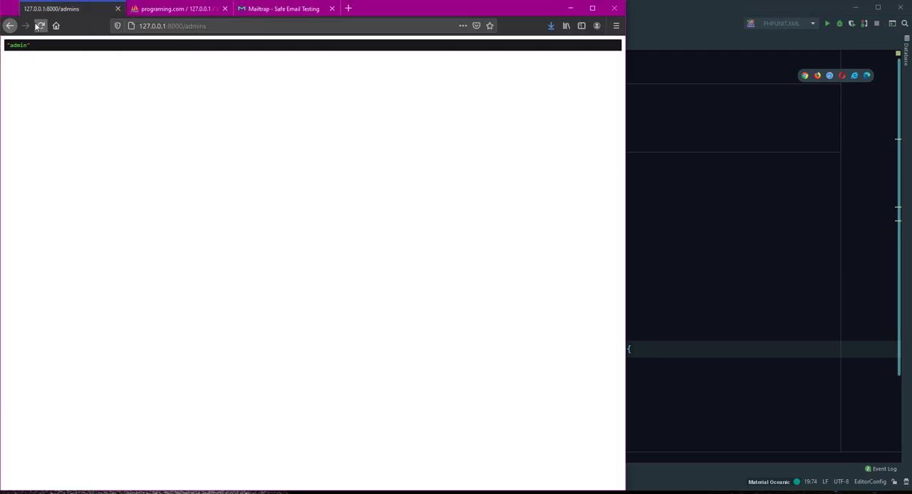
# - Minimize Firefox so the AdminAuth middleware code is visible again
pyautogui.click(40, 25)
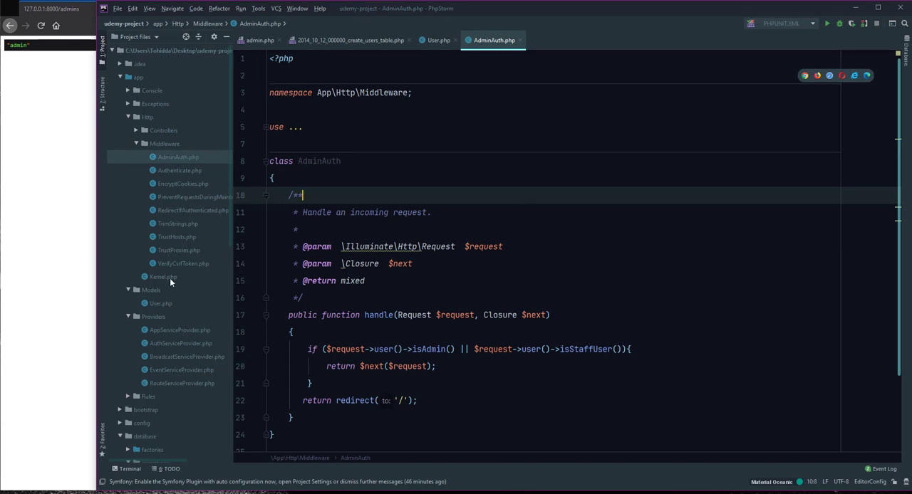
# - Bring up app/Http/Kernel.php and scroll to the $routeMiddleware list
pyautogui.click(162, 276)
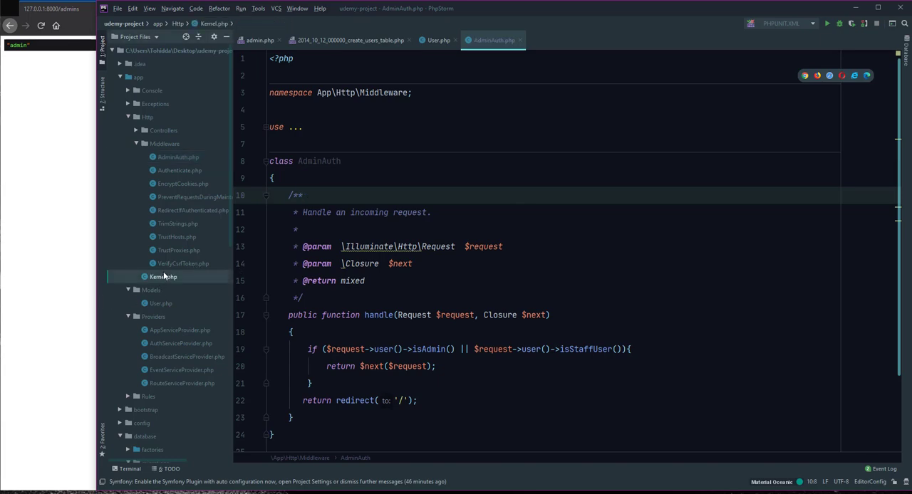
pyautogui.click(162, 277)
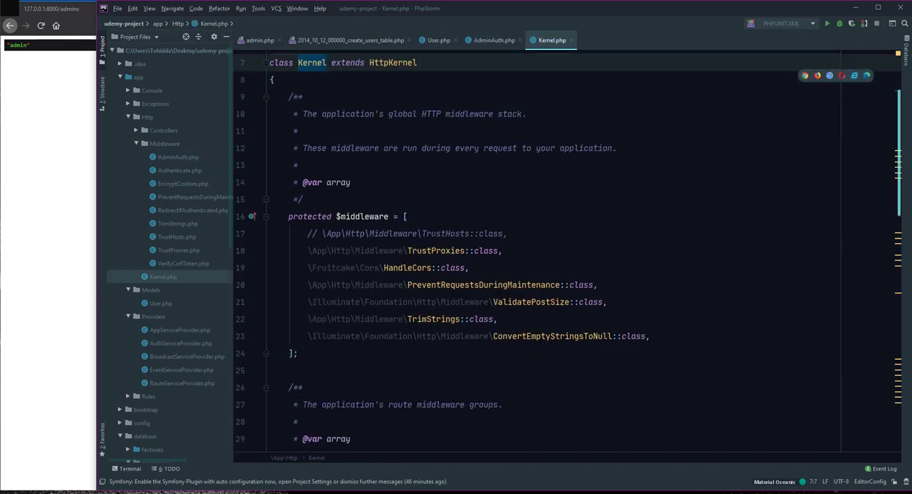
pyautogui.scroll(-3)
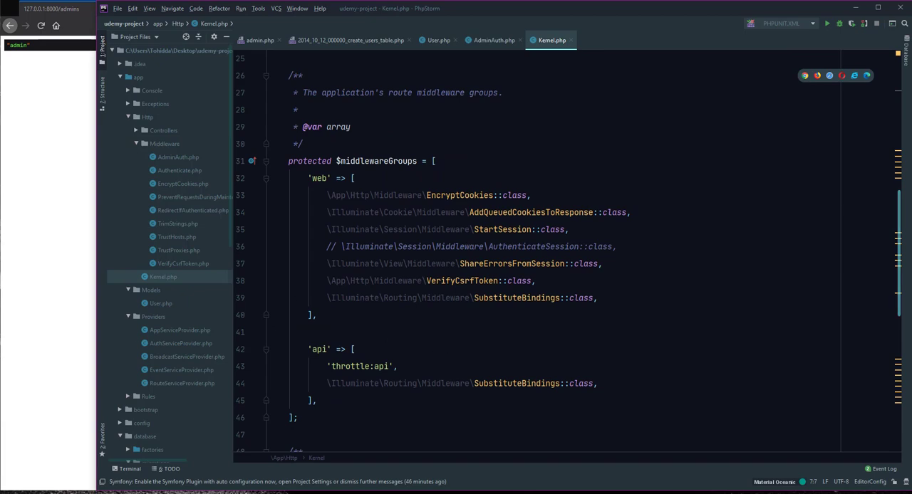
pyautogui.scroll(-3)
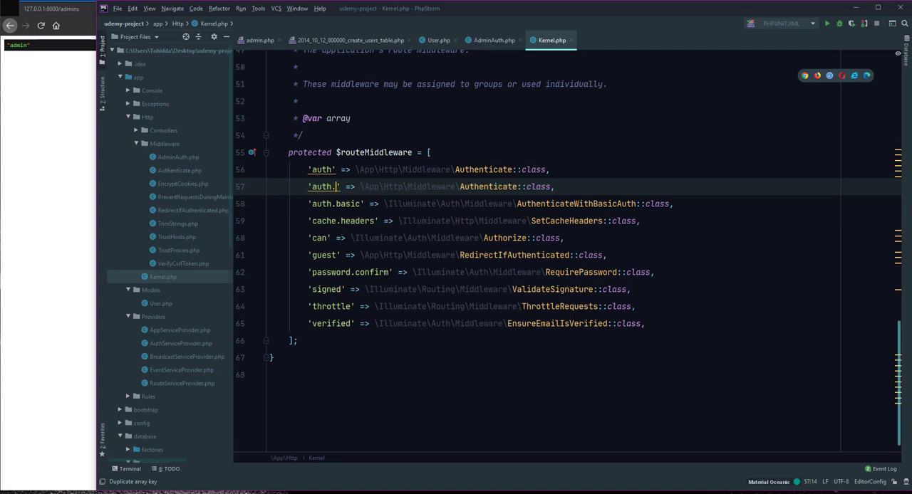
# - Rename the duplicated auth key to 'auth.admin' and point it at its middleware class
pyautogui.write('admin')
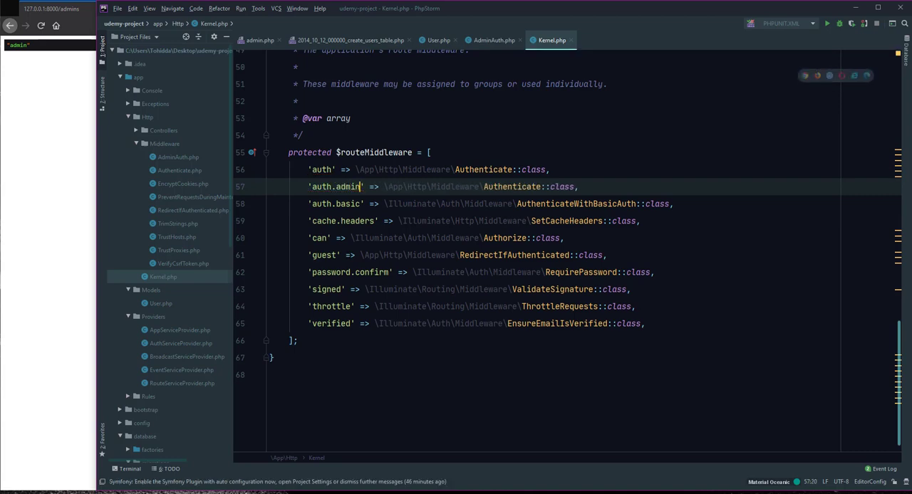
pyautogui.doubleClick(511, 187)
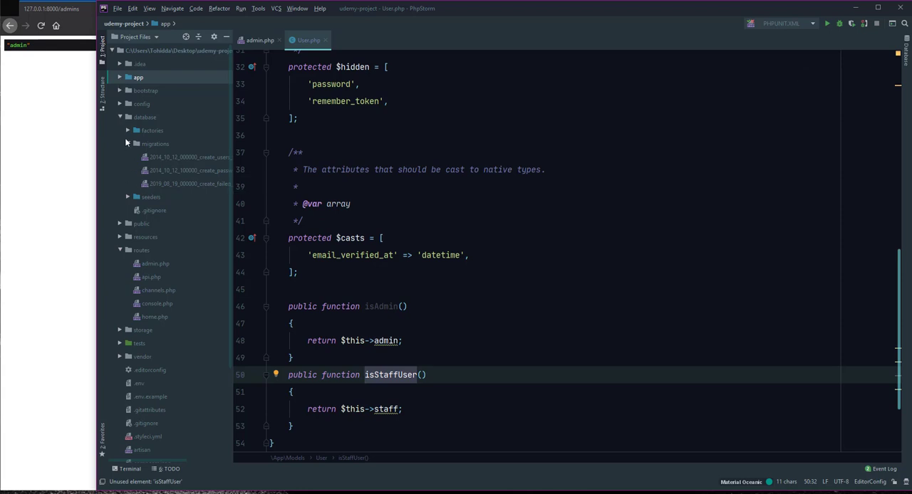
# - Set the admin group's middleware in RouteServiceProvider to ['web','auth','auth.admin']
pyautogui.click(119, 77)
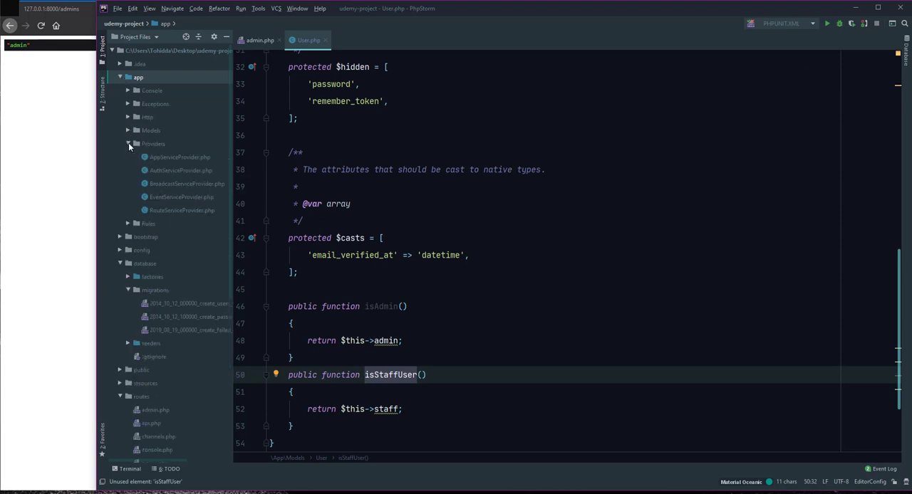
pyautogui.click(182, 211)
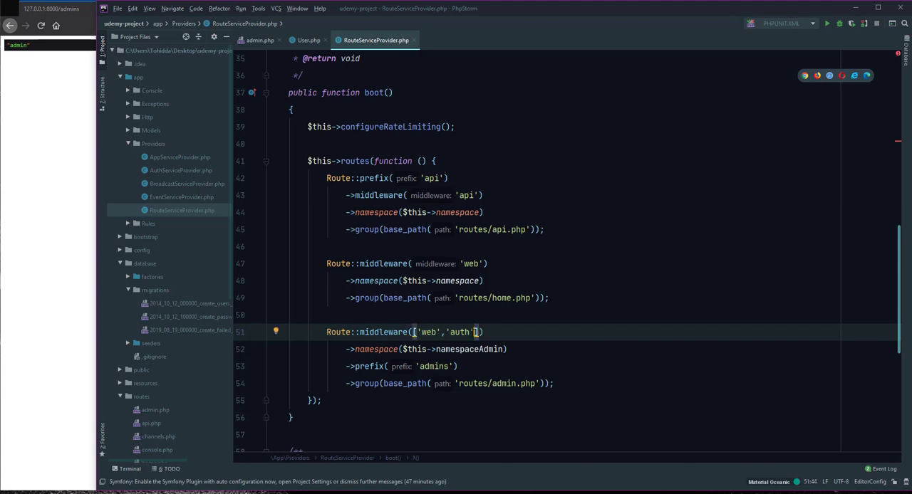
pyautogui.write(',')
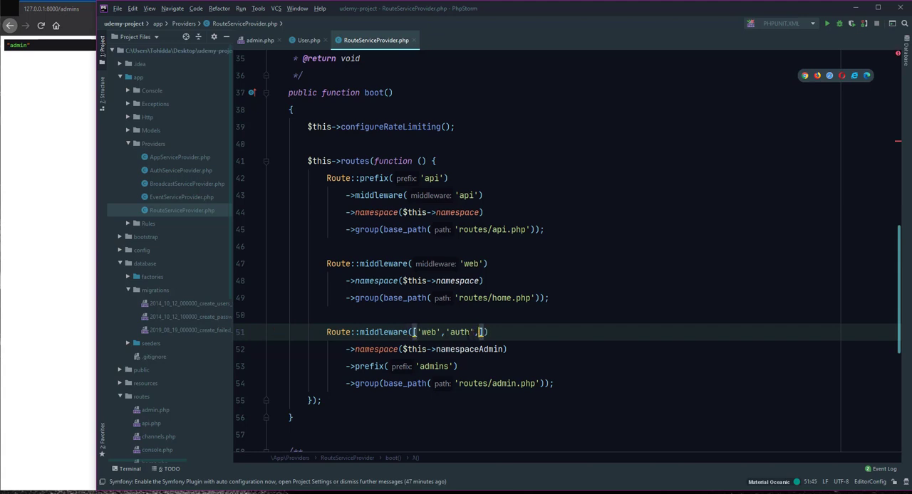
pyautogui.write("'auth'")
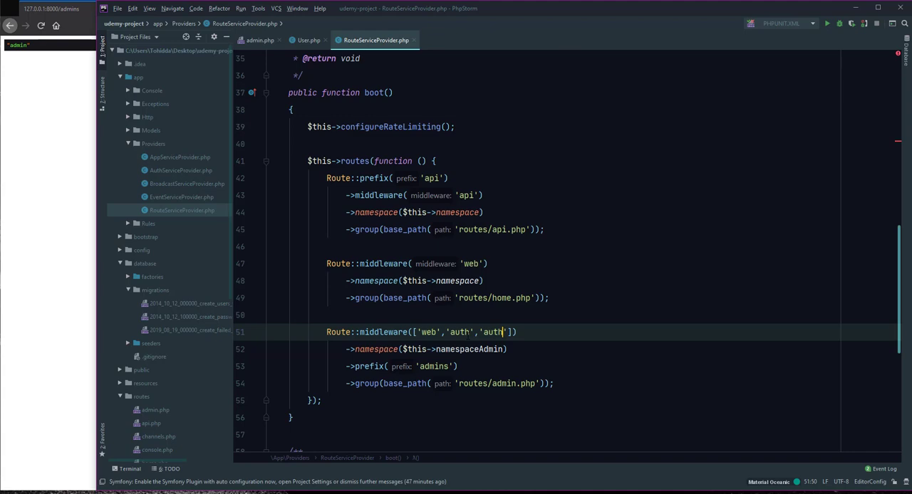
pyautogui.write('.admin')
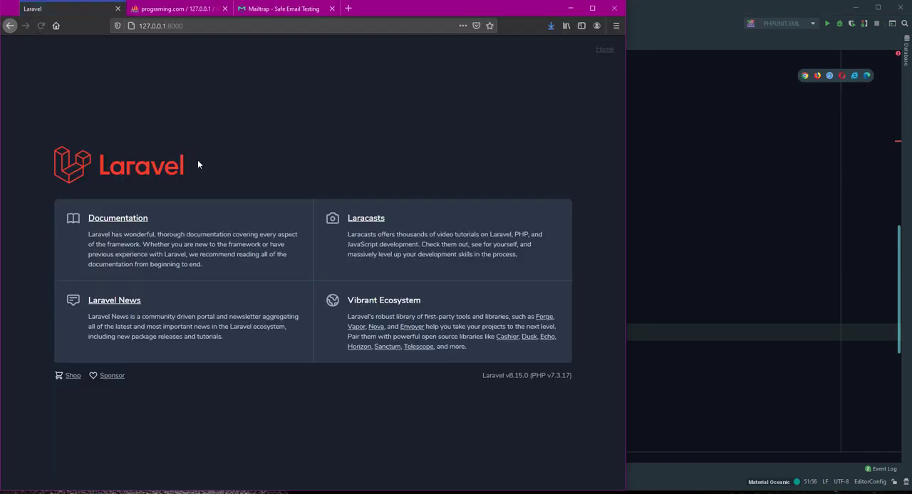
# - Switch Firefox from the Laravel site to the phpMyAdmin users table tab
pyautogui.click(159, 26)
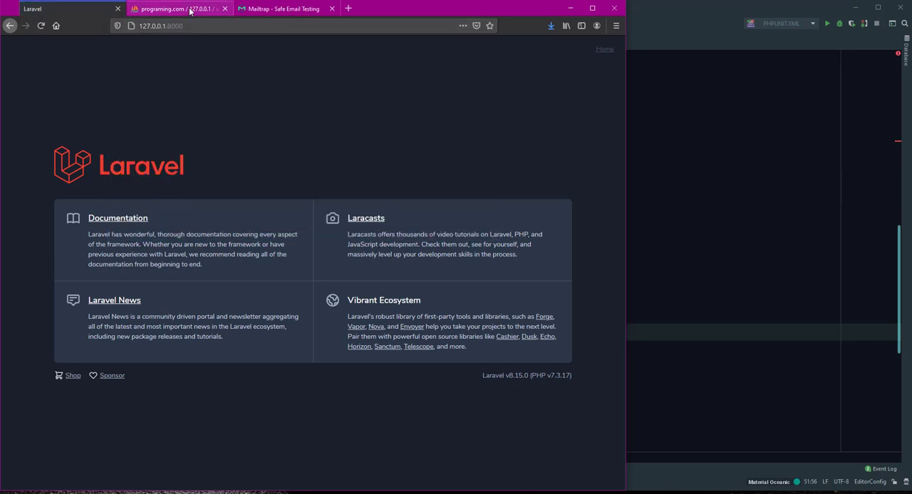
pyautogui.click(179, 9)
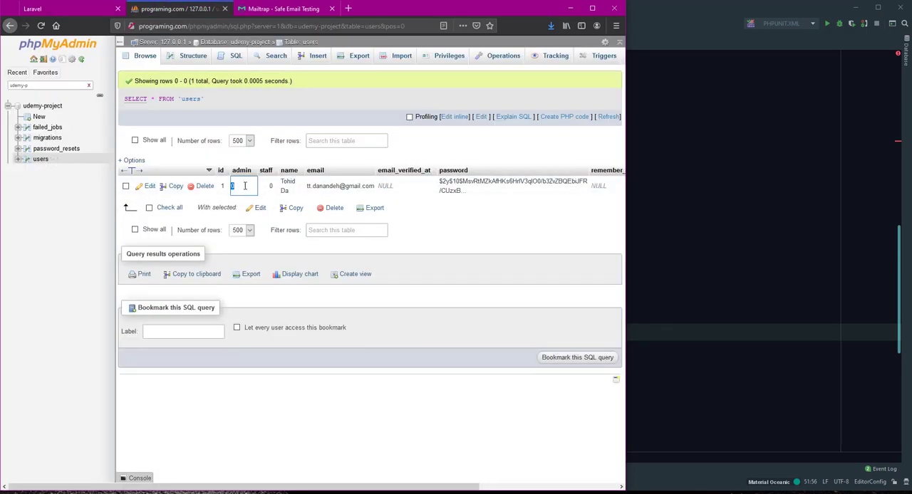
# - Inline-edit the user's admin flag to 1 and staff flag to 0, then return to the Laravel tab
pyautogui.write('1')
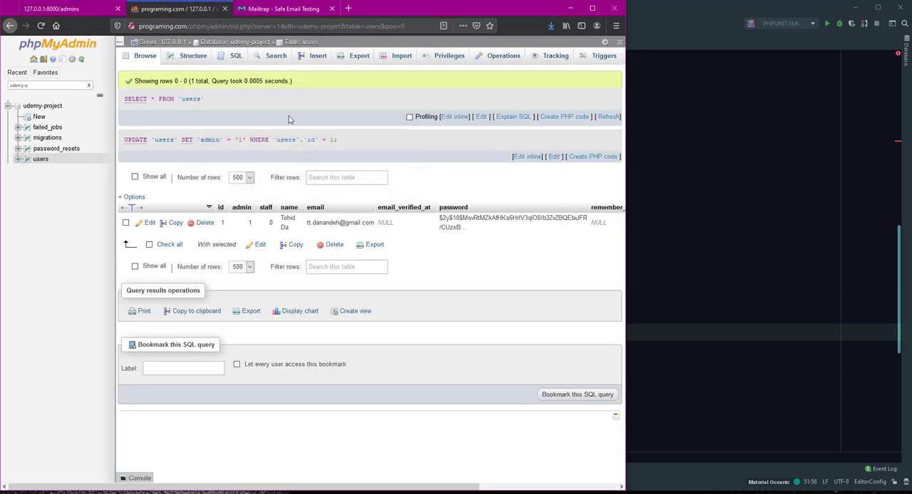
pyautogui.doubleClick(243, 222)
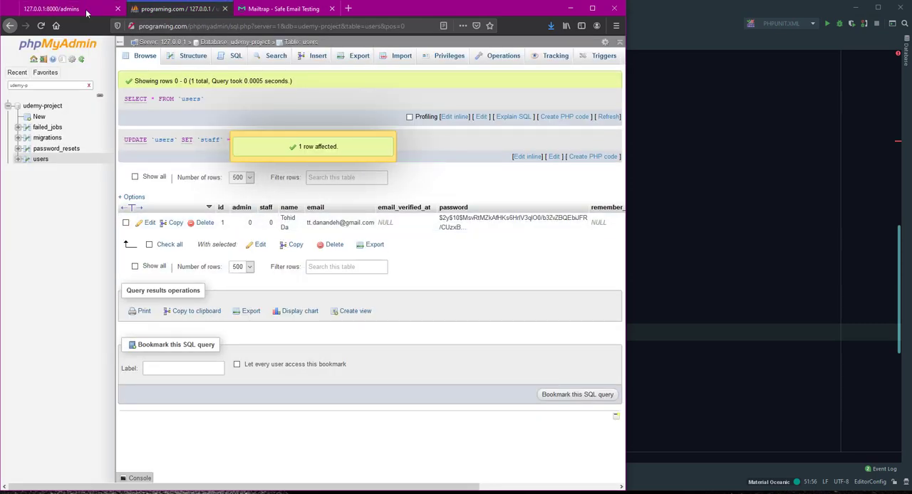
pyautogui.click(57, 9)
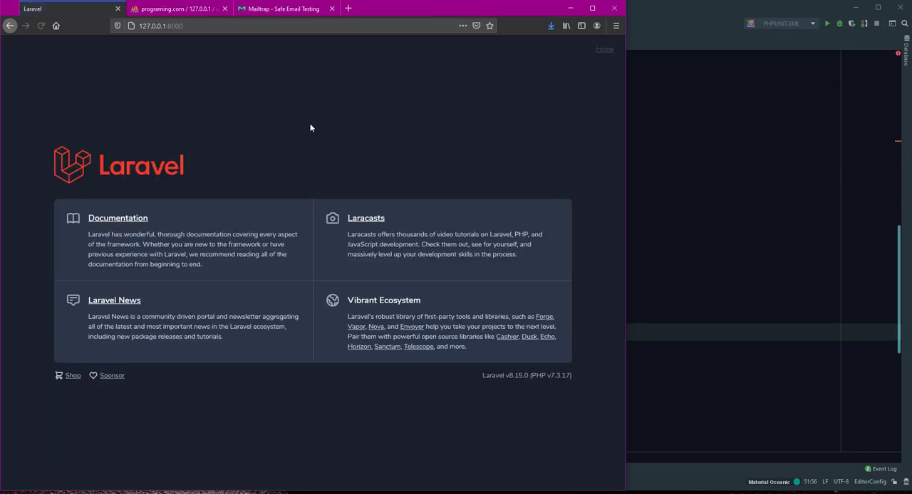